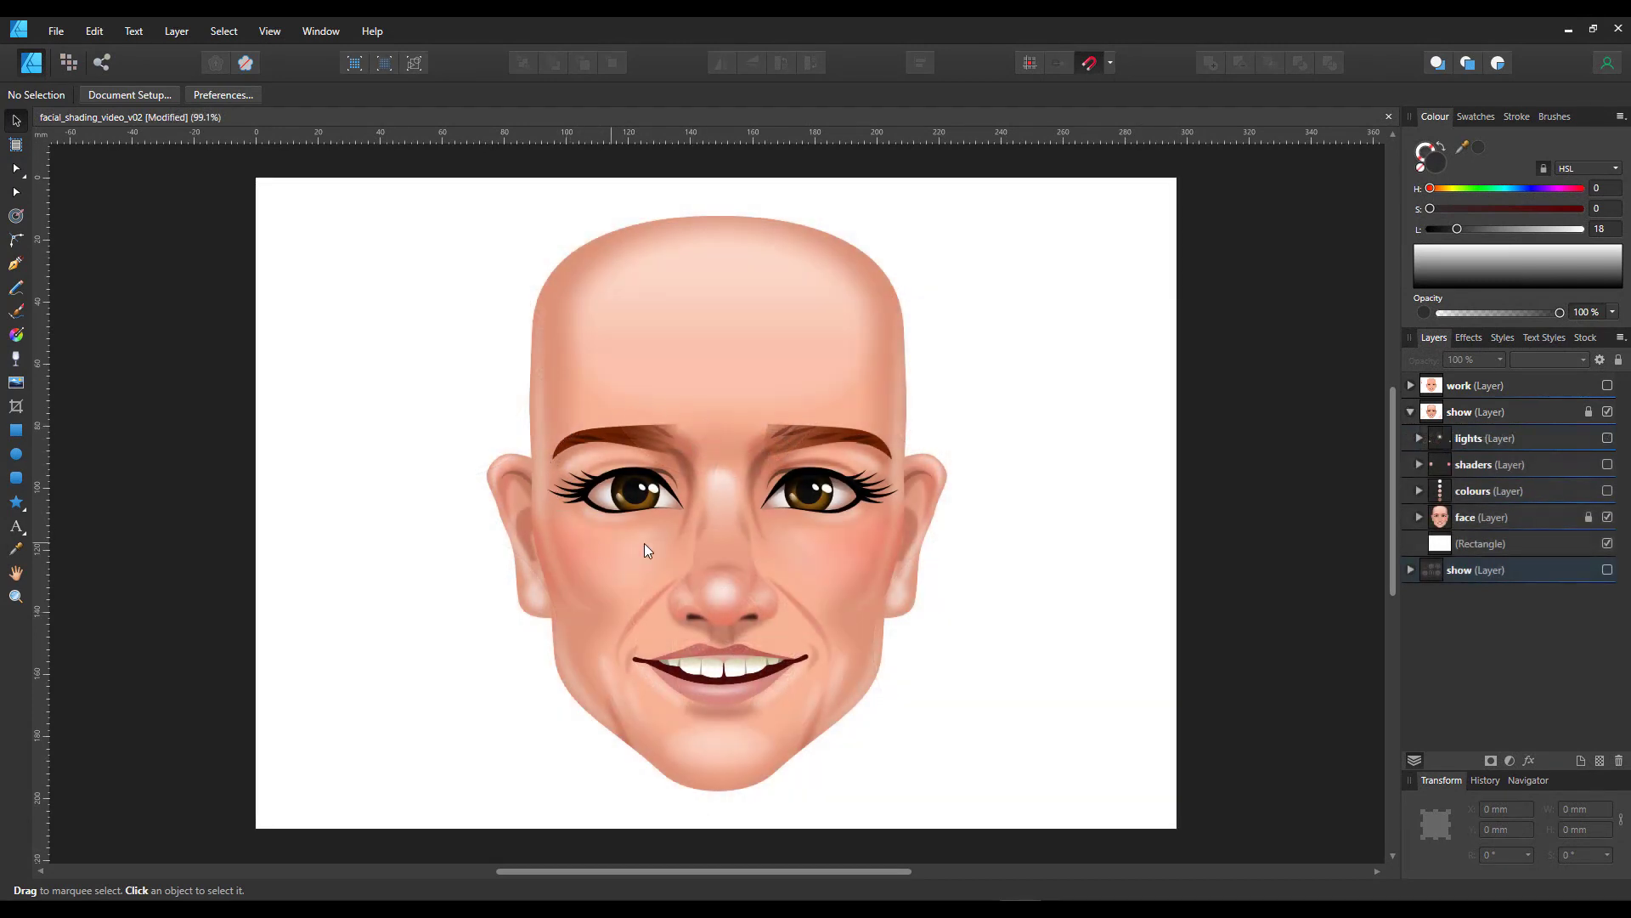
{"action": "mouse_move", "coordinate": [751, 477]}
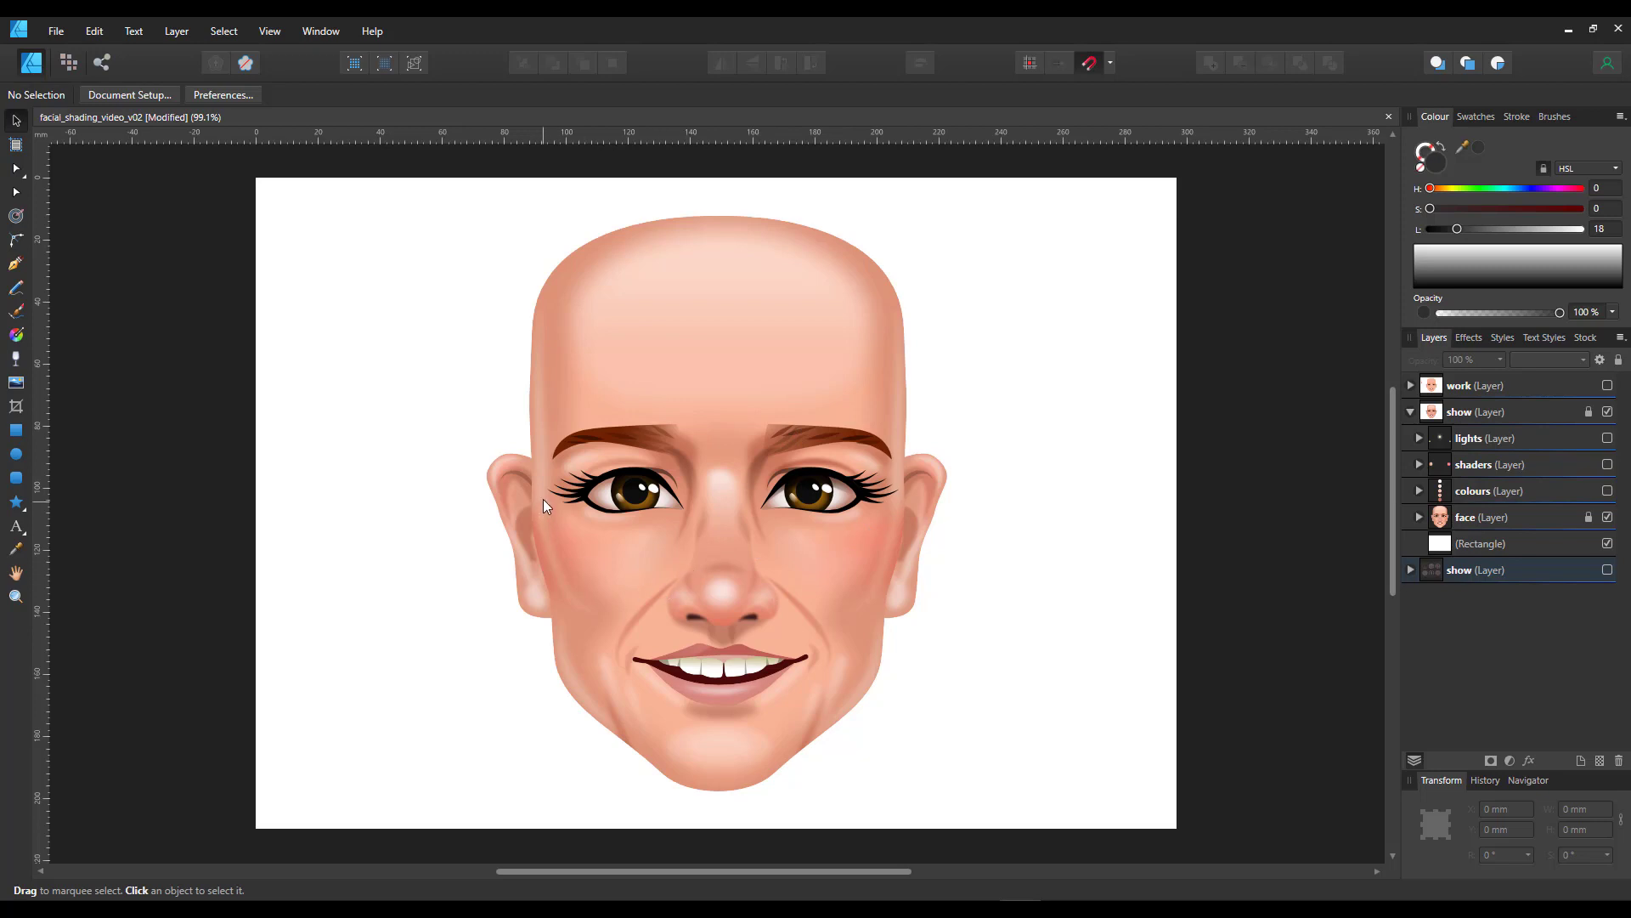
{"action": "mouse_move", "coordinate": [649, 704]}
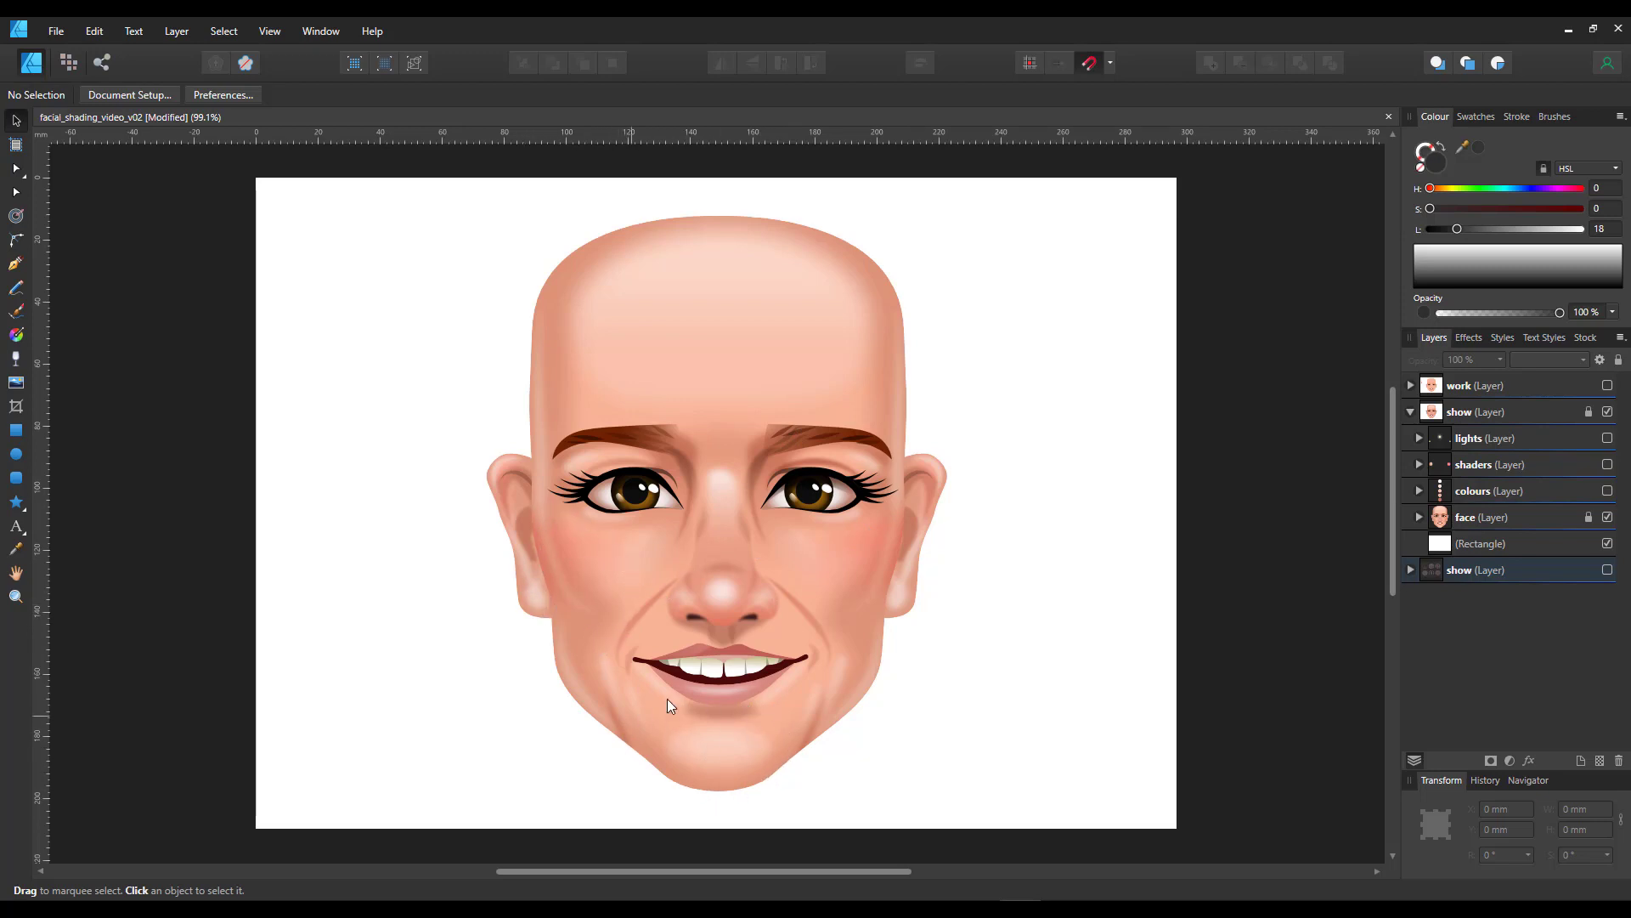
{"action": "mouse_move", "coordinate": [929, 479]}
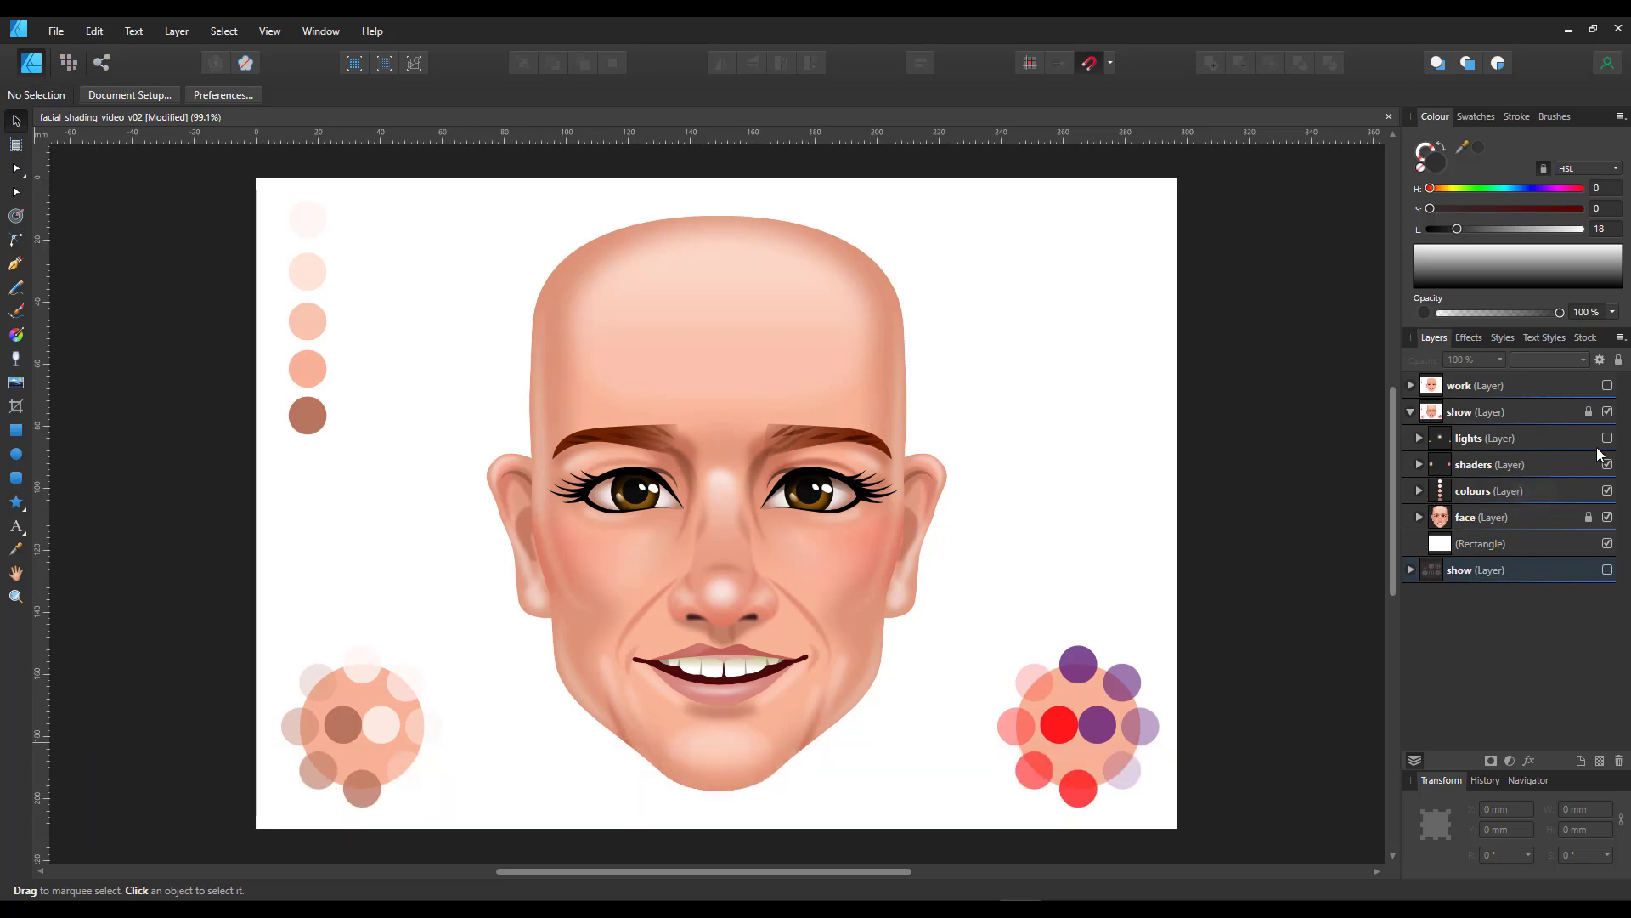
- Show the flat, unshaded v03 working copy of the face beside its five skin swatches
{"action": "left_click", "coordinate": [1608, 438]}
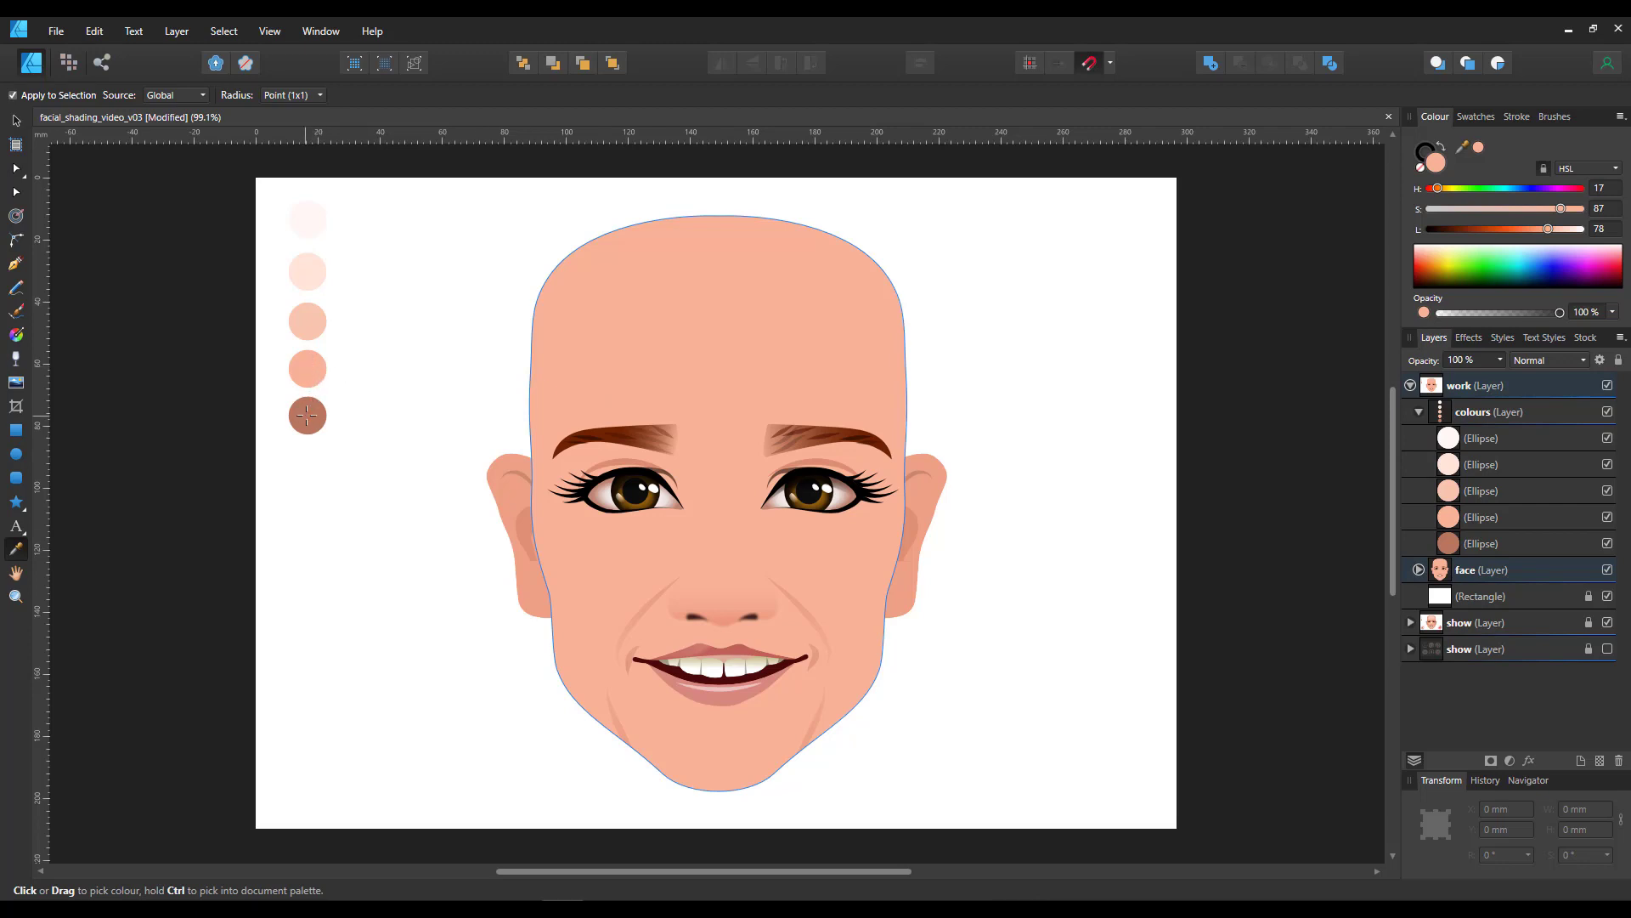
- Refill the head with a lighter skin tone sampled from a swatch
{"action": "left_click", "coordinate": [307, 323]}
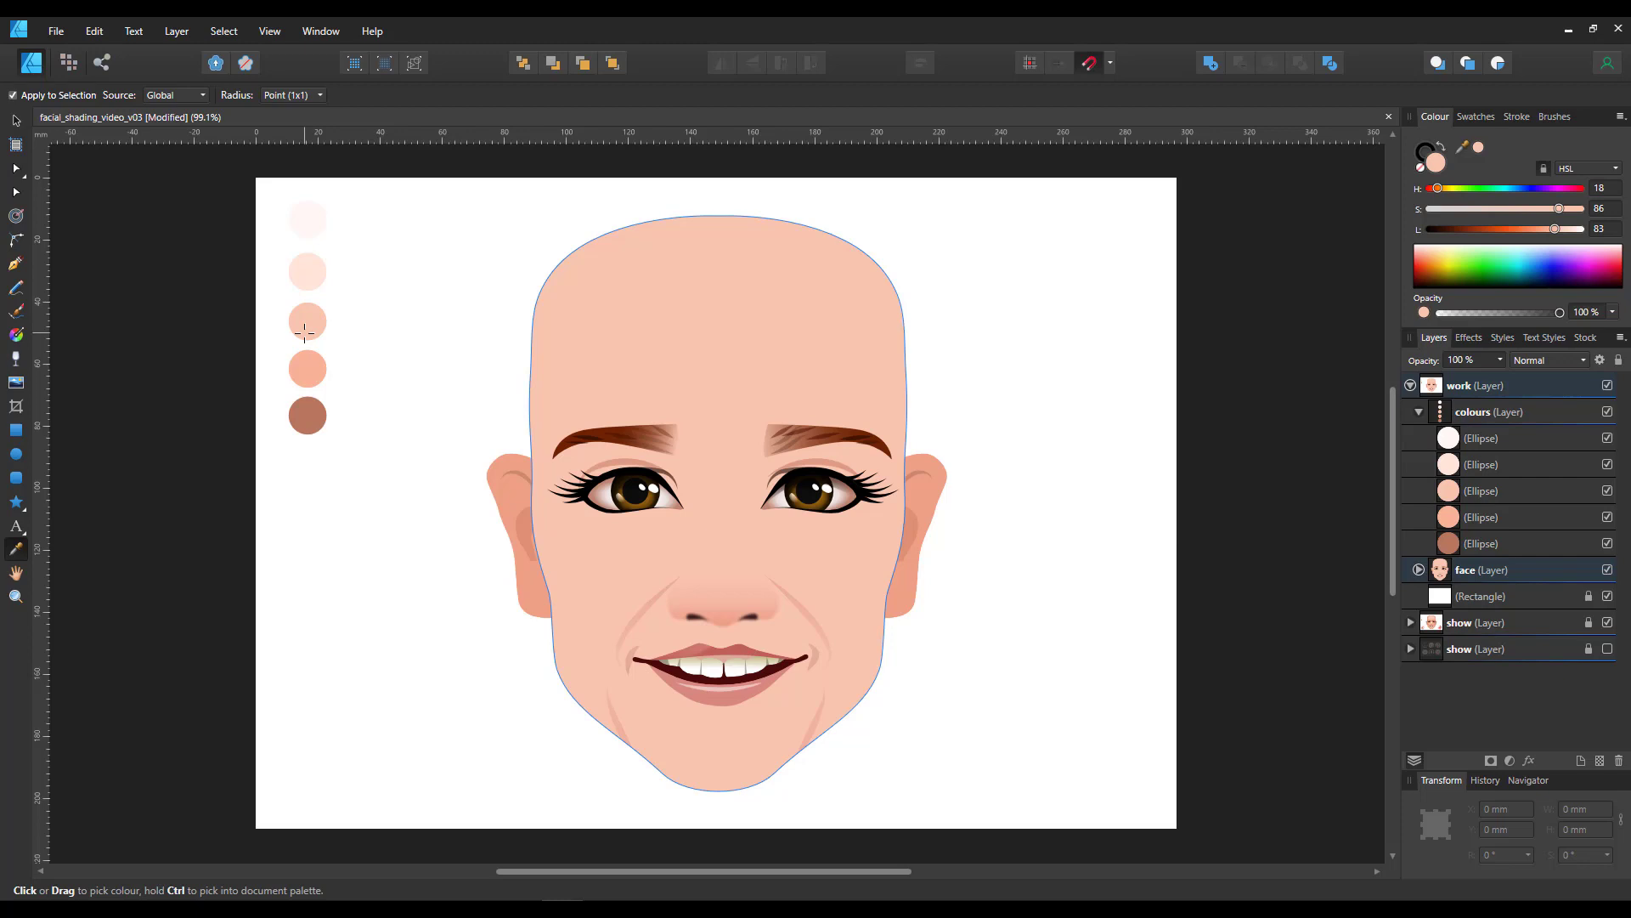
{"action": "mouse_move", "coordinate": [305, 362]}
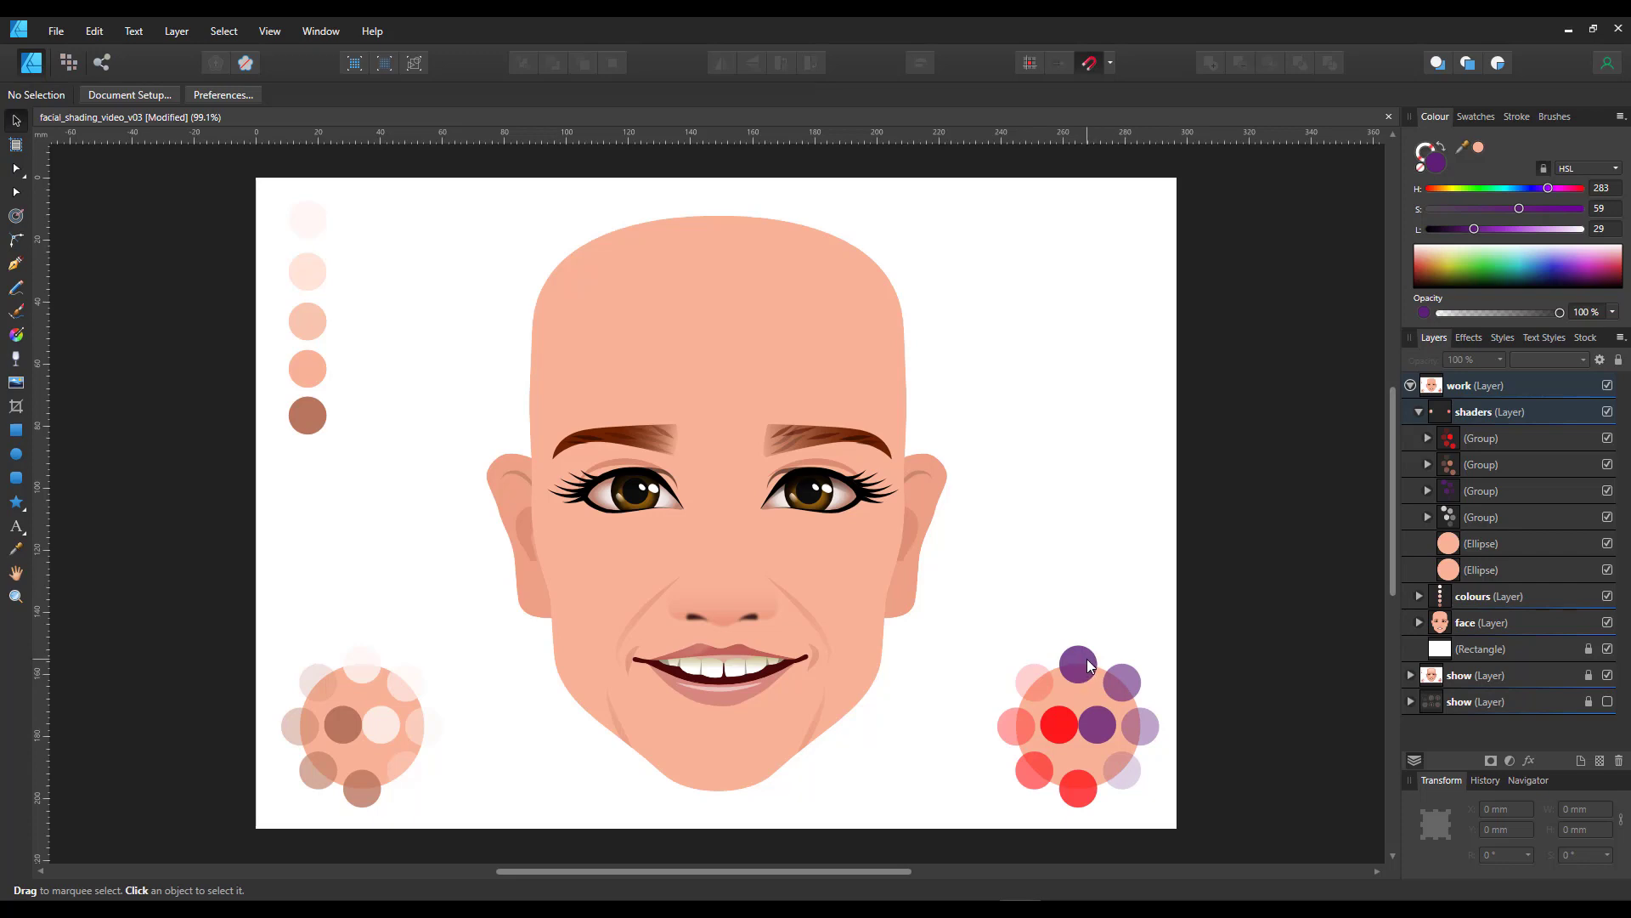
{"action": "mouse_move", "coordinate": [1088, 672]}
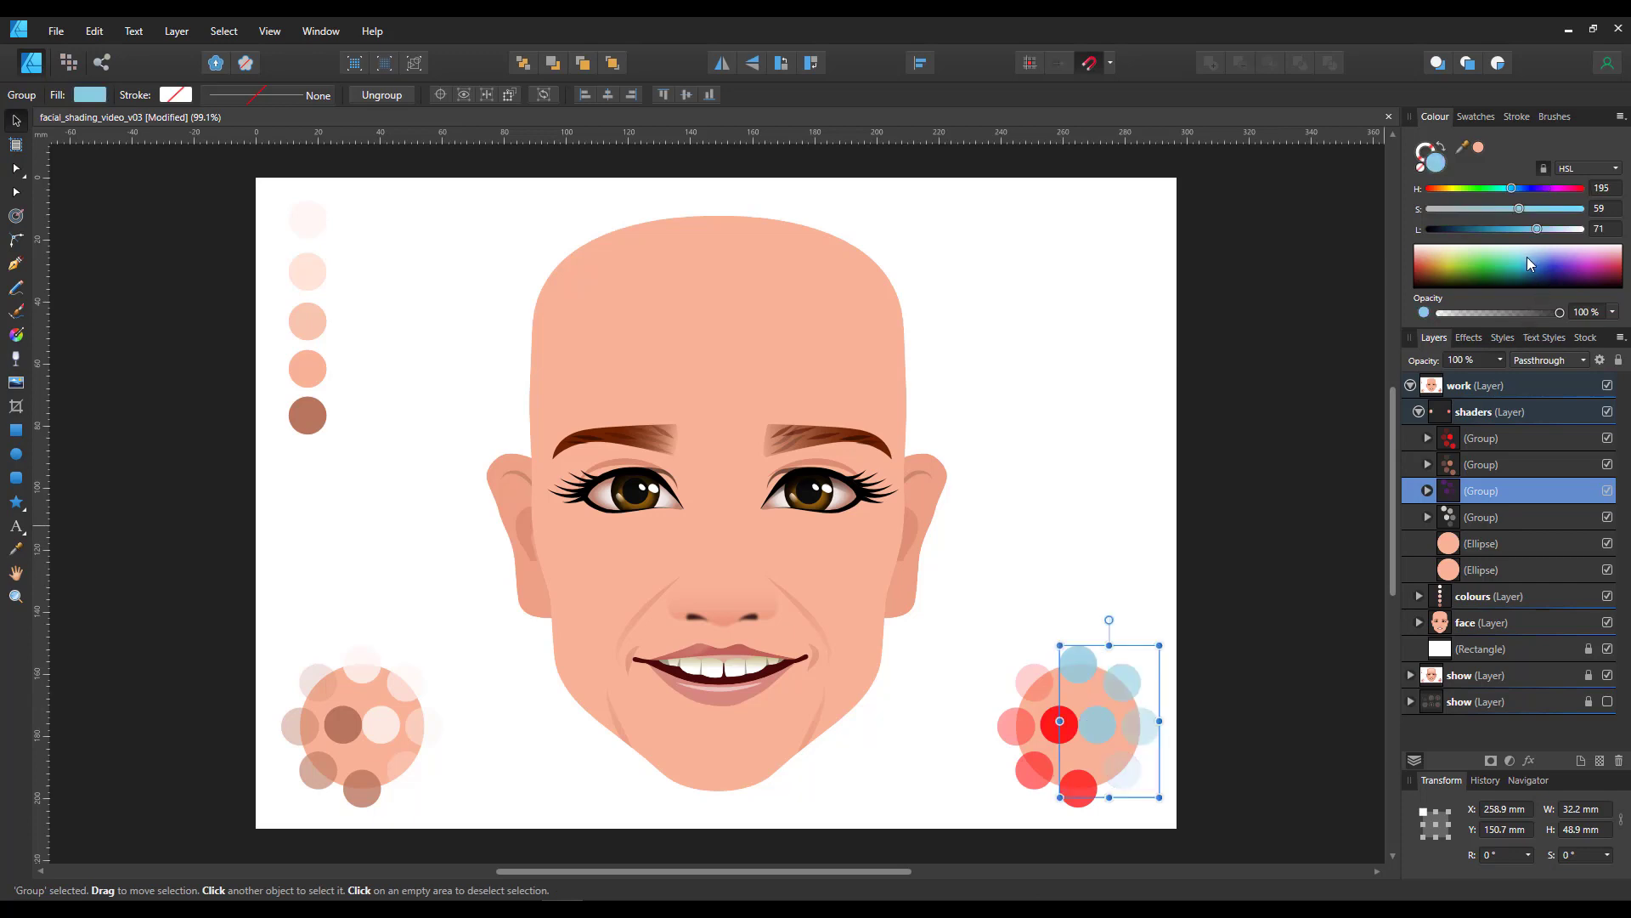
- Recolour the sample dot group pink, blend it with Overlay, and darken it to deep purple
{"action": "left_click_drag", "start_coordinate": [1511, 187], "coordinate": [1488, 187]}
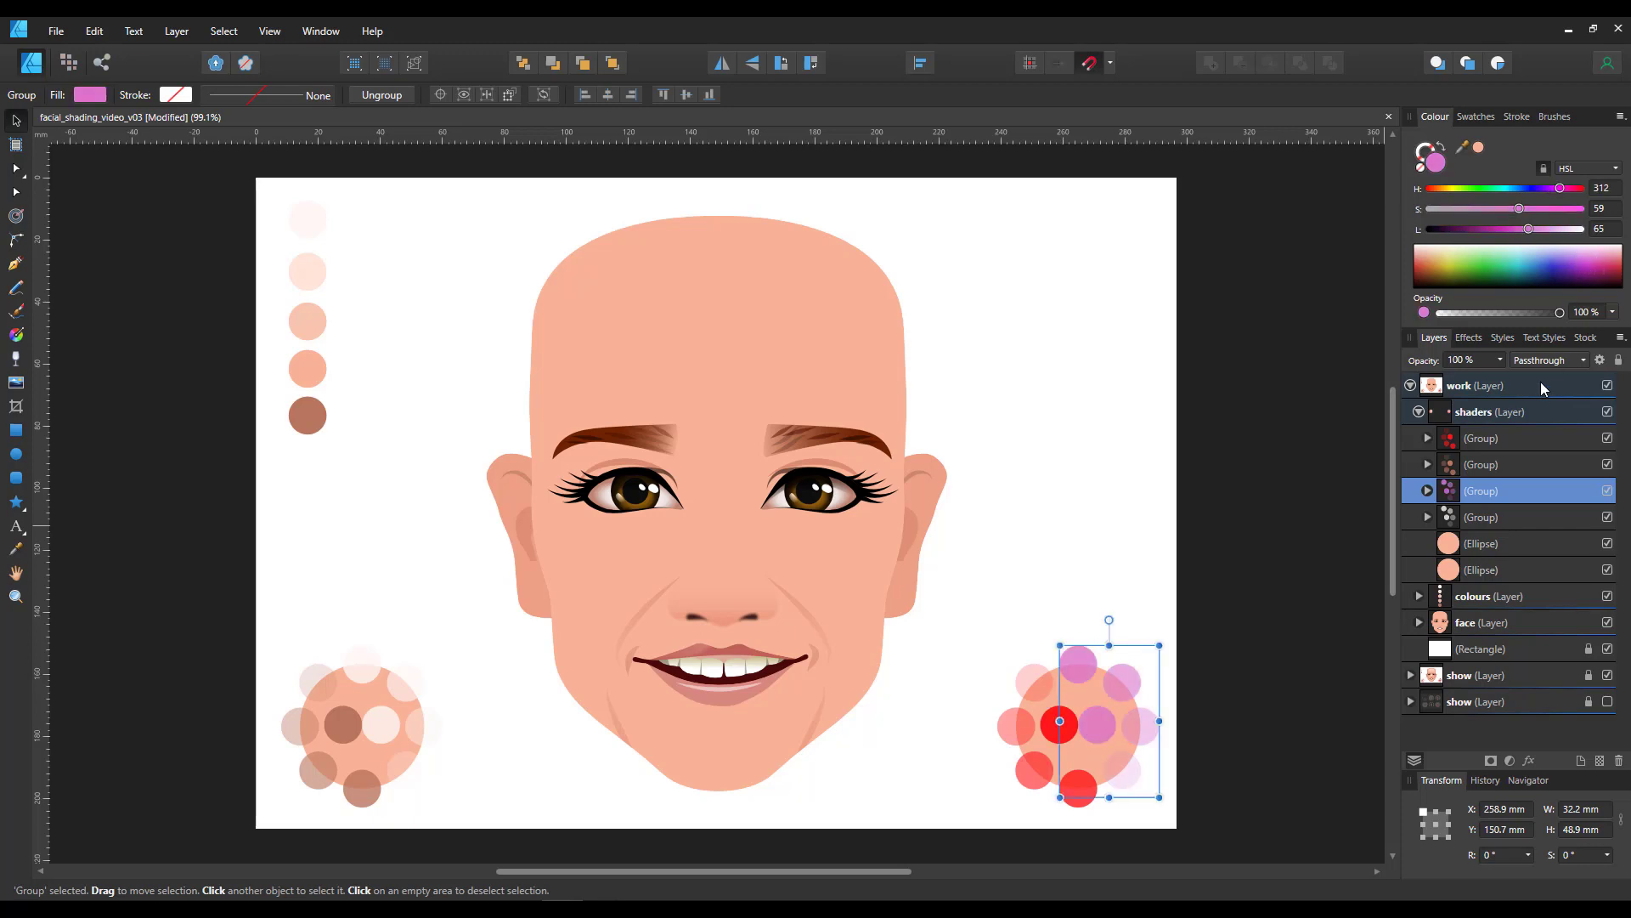
{"action": "left_click", "coordinate": [1549, 359]}
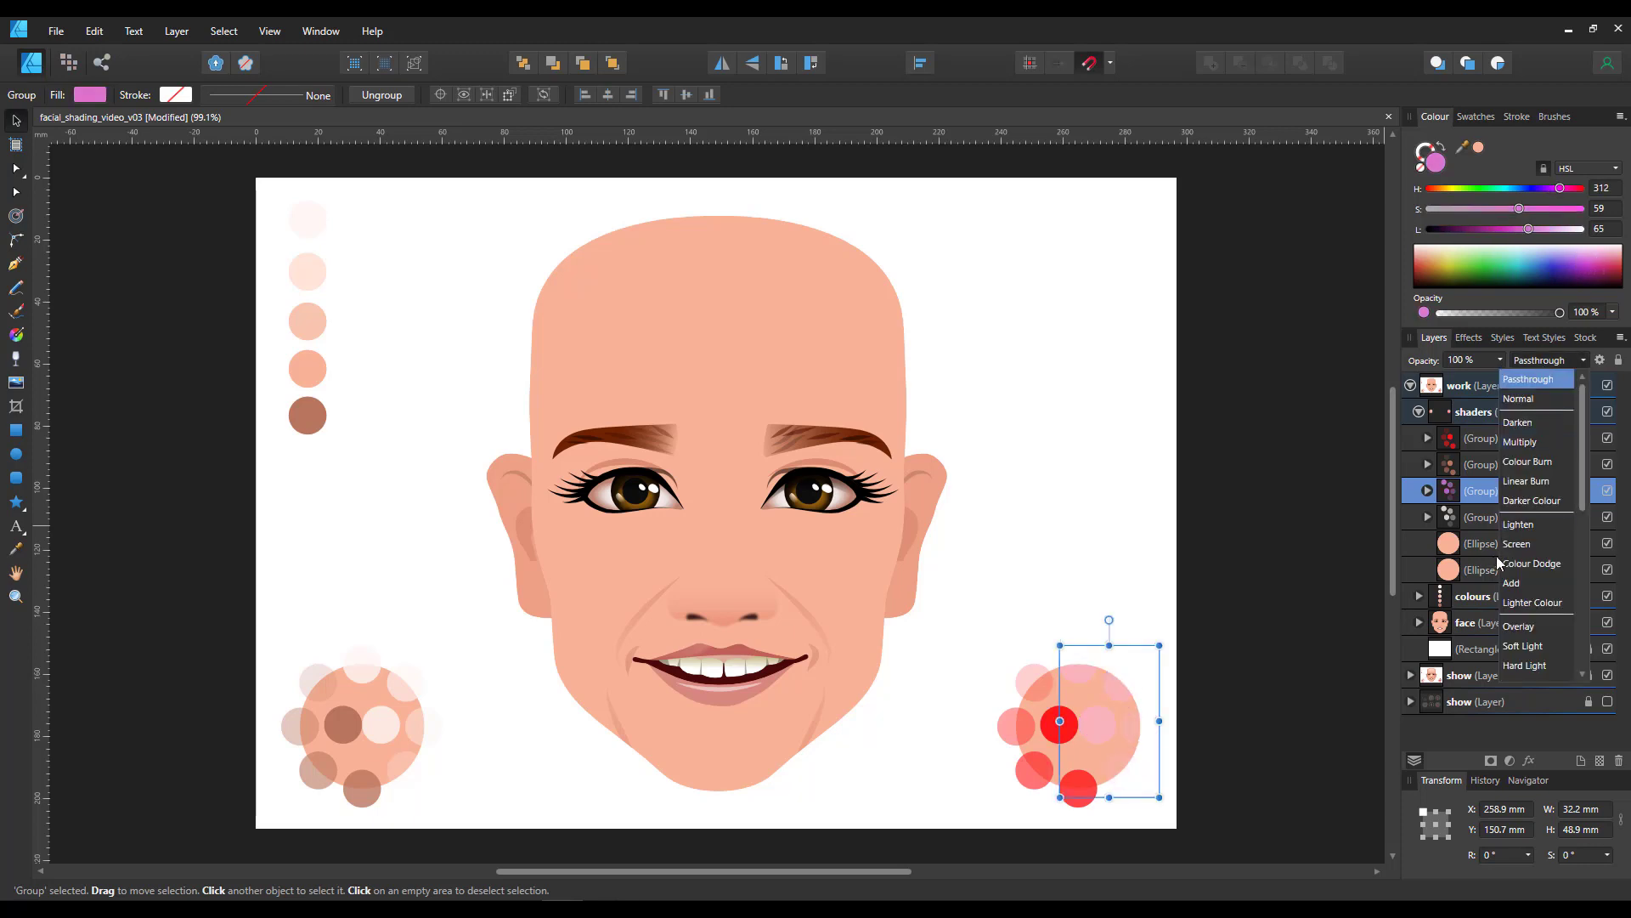
{"action": "left_click", "coordinate": [1521, 625]}
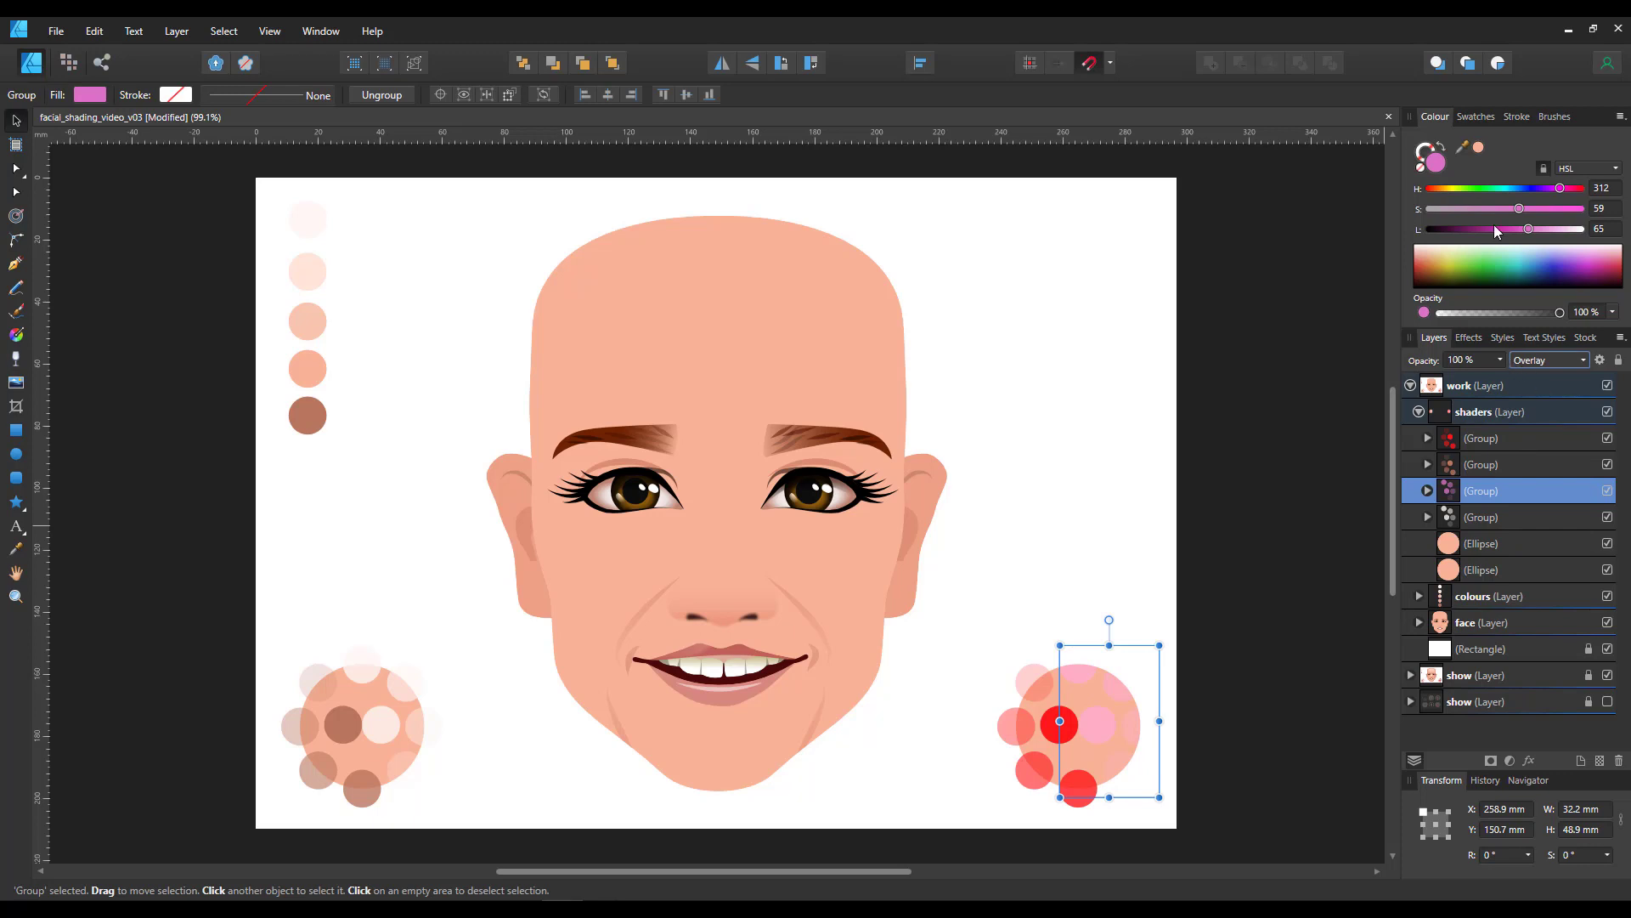
{"action": "left_click_drag", "start_coordinate": [1527, 228], "coordinate": [1483, 228]}
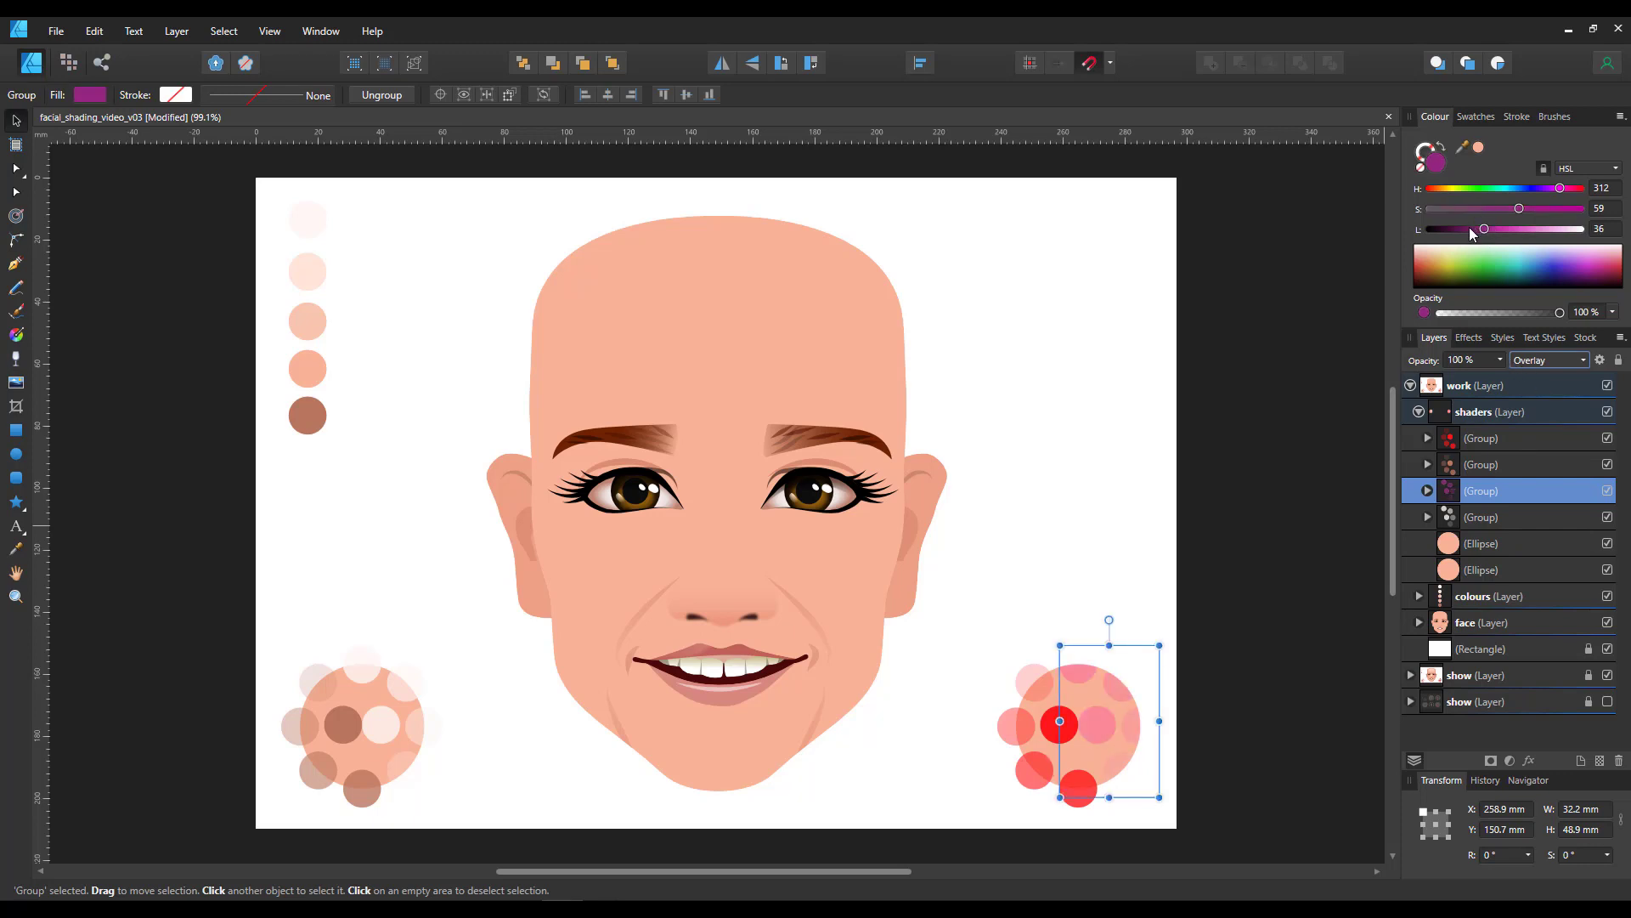
{"action": "left_click_drag", "start_coordinate": [1520, 208], "coordinate": [1496, 208]}
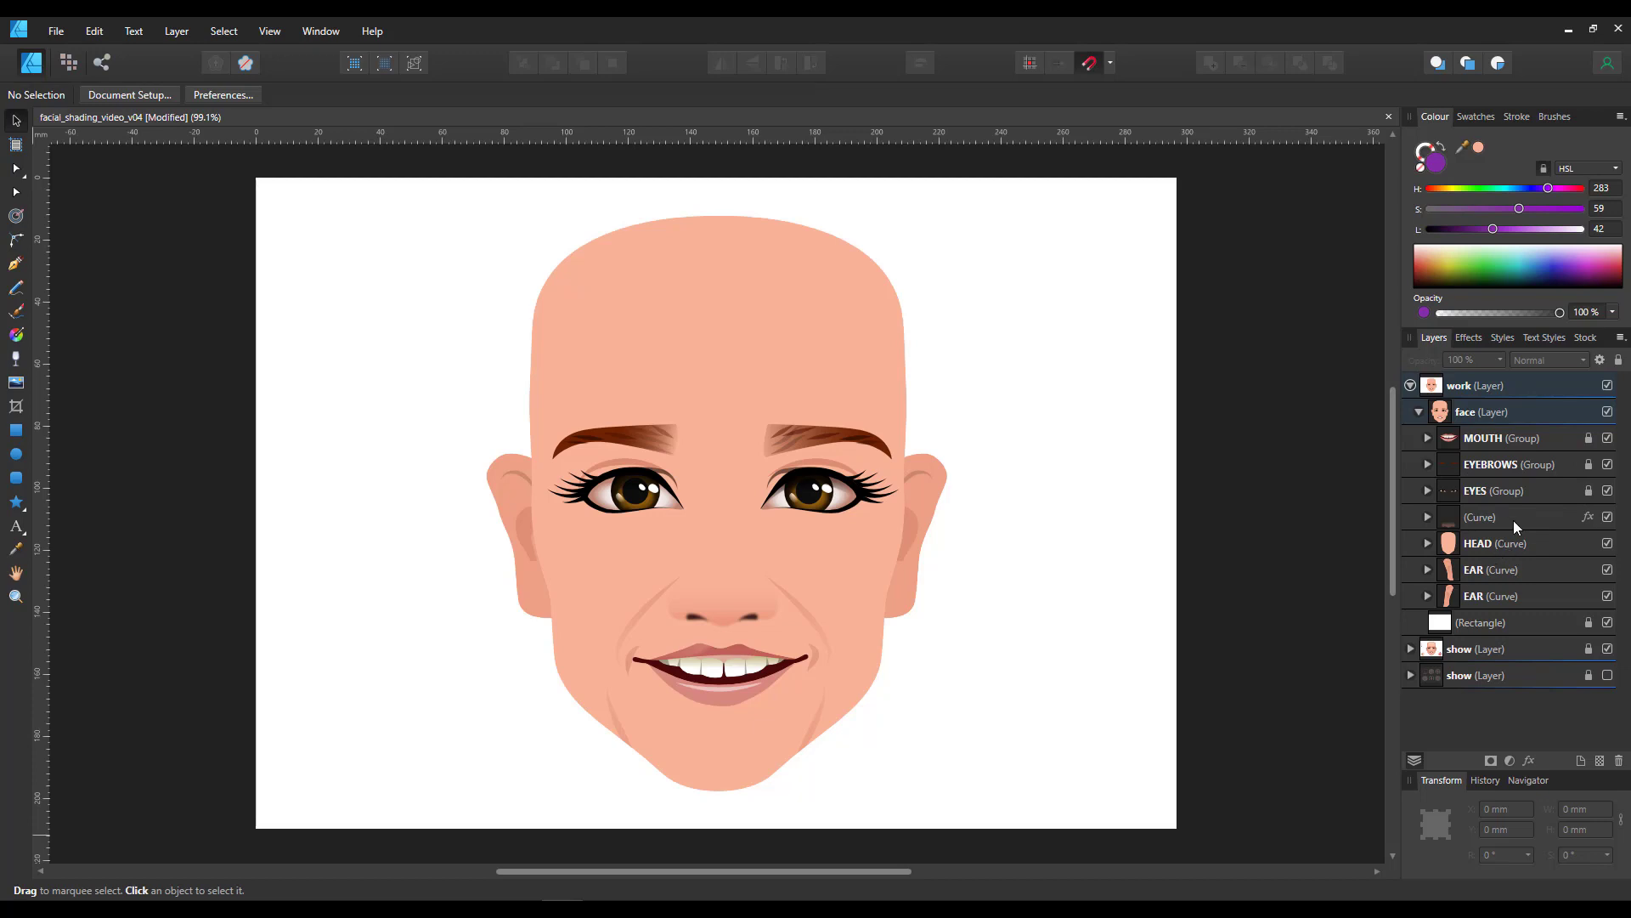
- Select the nose and head shapes, then expand the head to show its nested shading curves
{"action": "left_click", "coordinate": [1479, 516]}
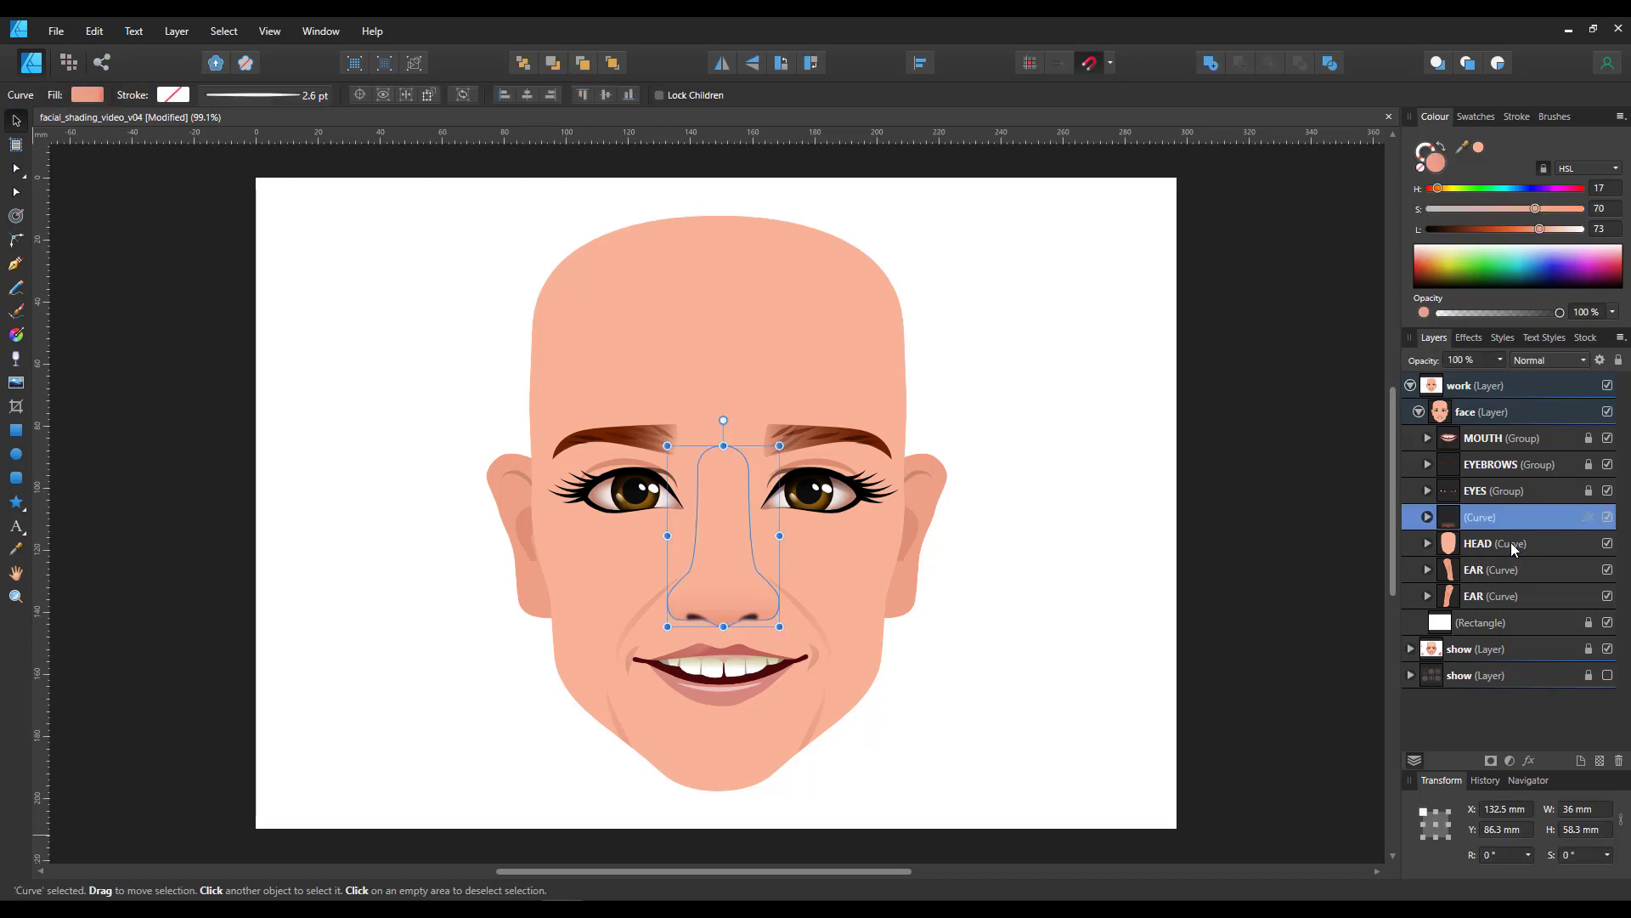
{"action": "left_click", "coordinate": [1494, 542]}
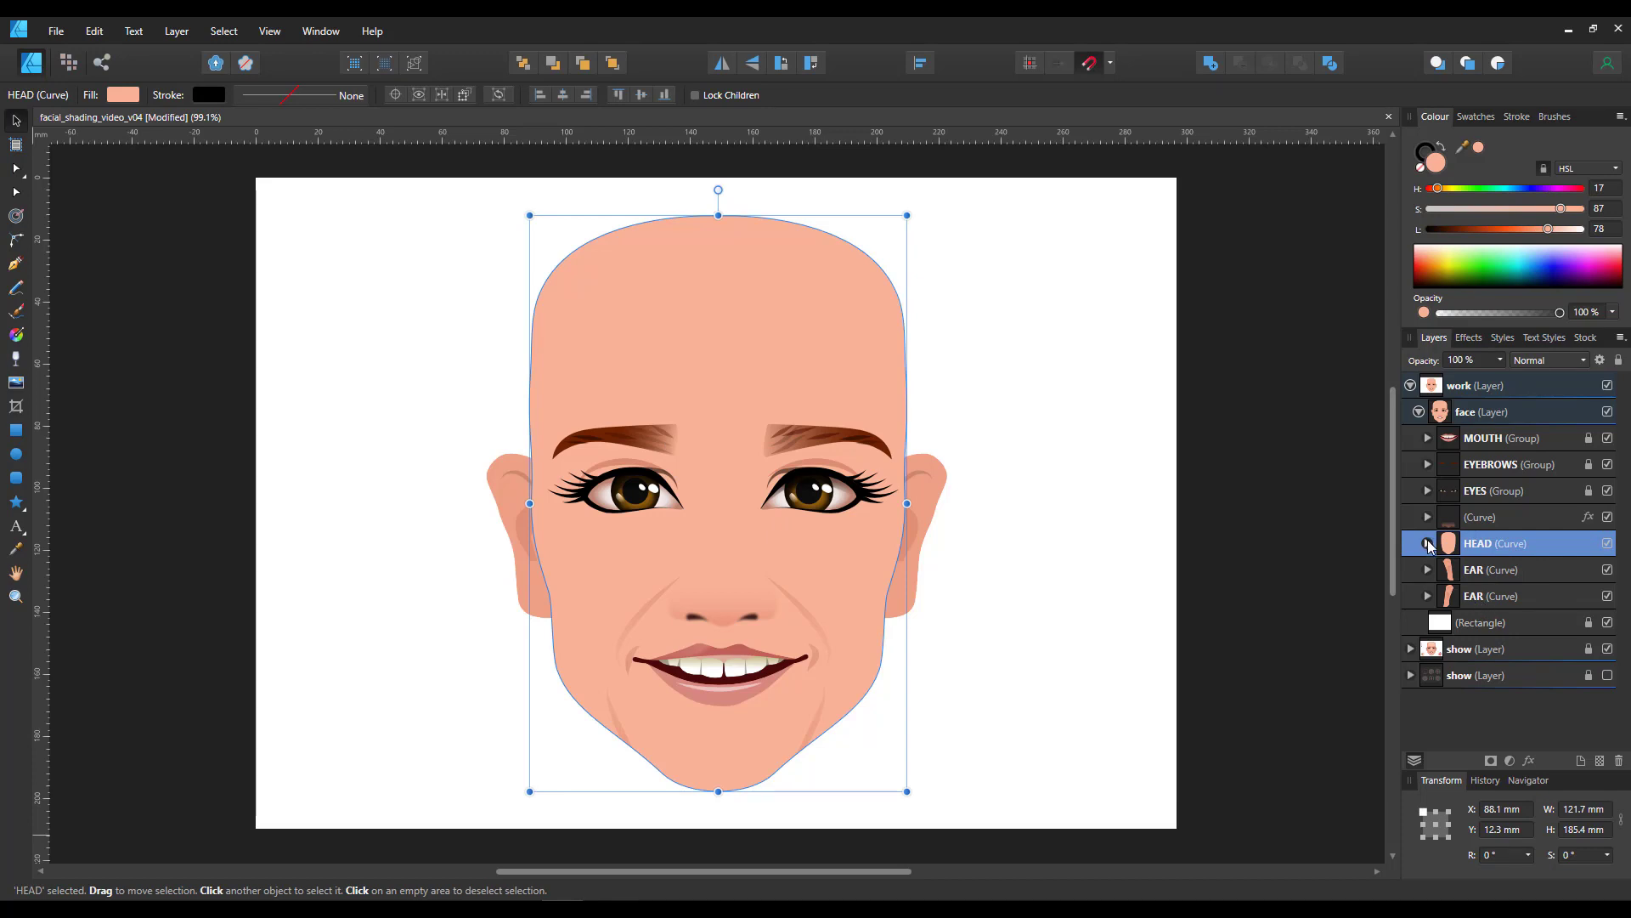
{"action": "left_click", "coordinate": [1427, 543]}
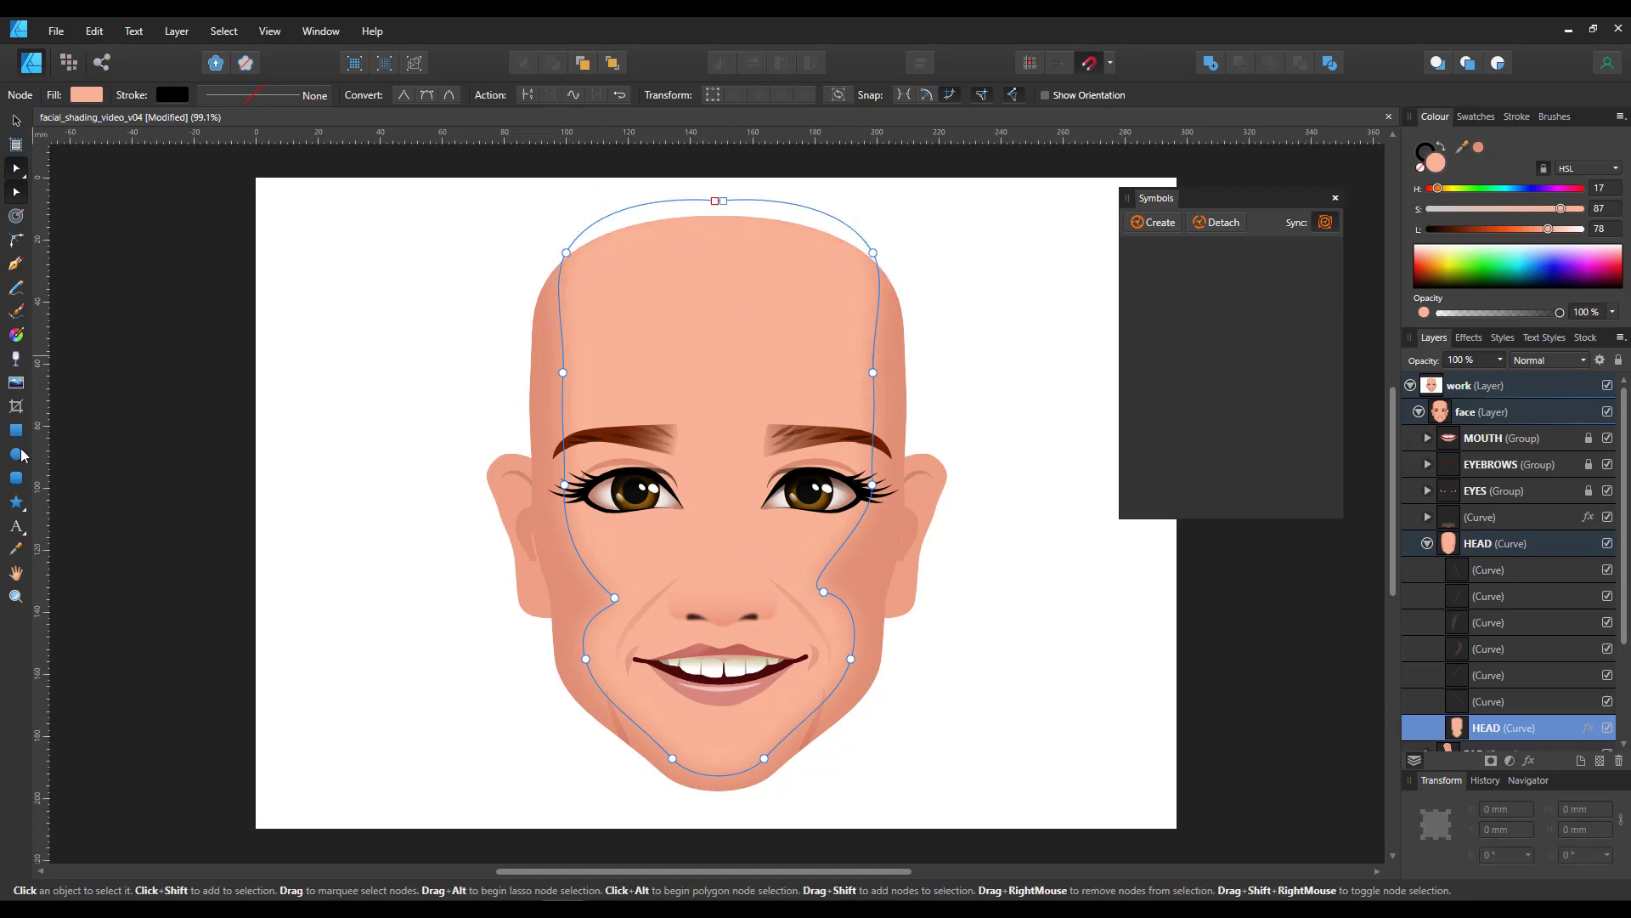
- Draw an oval blush over the left cheek and lower its opacity
{"action": "left_click_drag", "start_coordinate": [497, 525], "coordinate": [645, 607]}
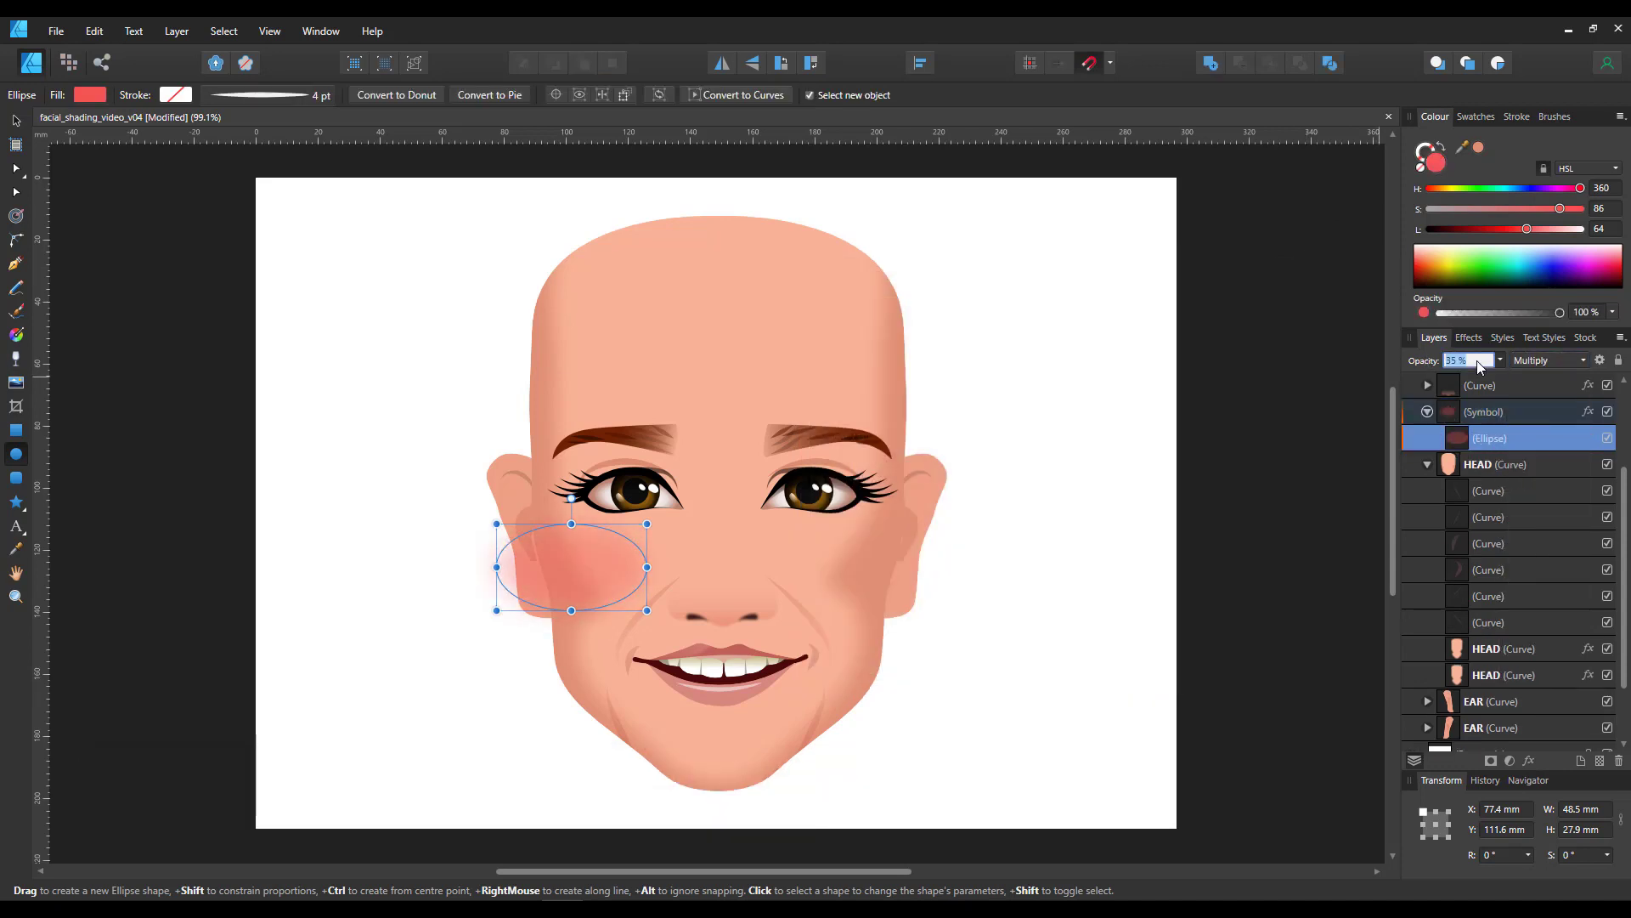
{"action": "left_click", "coordinate": [16, 145]}
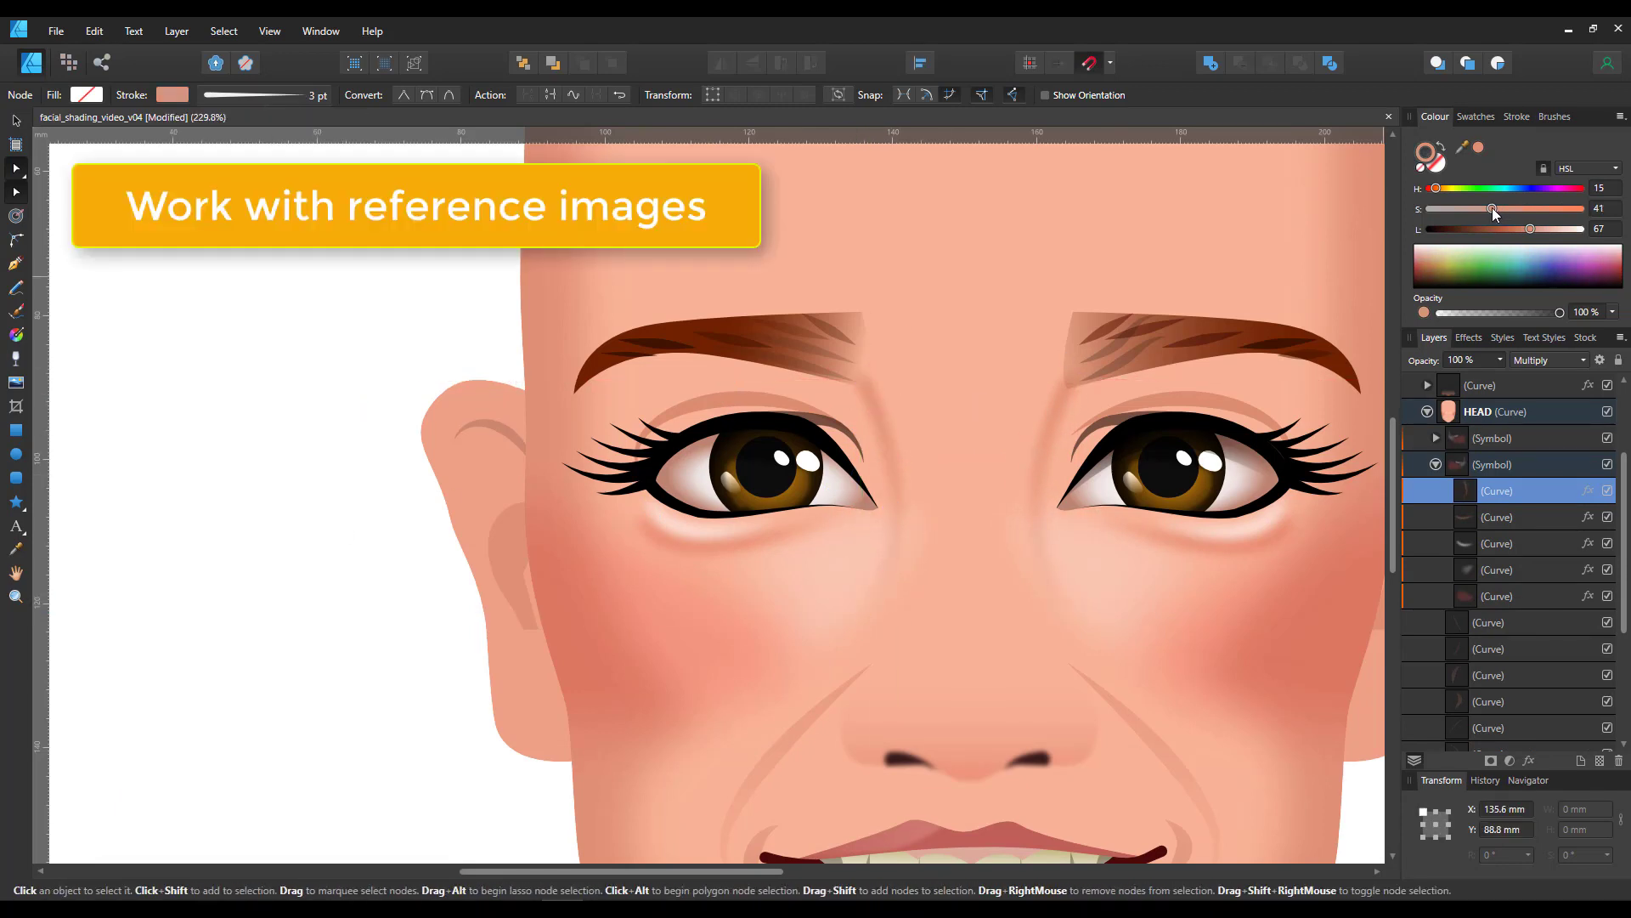
- Select one of the face's shading curves and change its blend mode options
{"action": "left_click", "coordinate": [15, 266]}
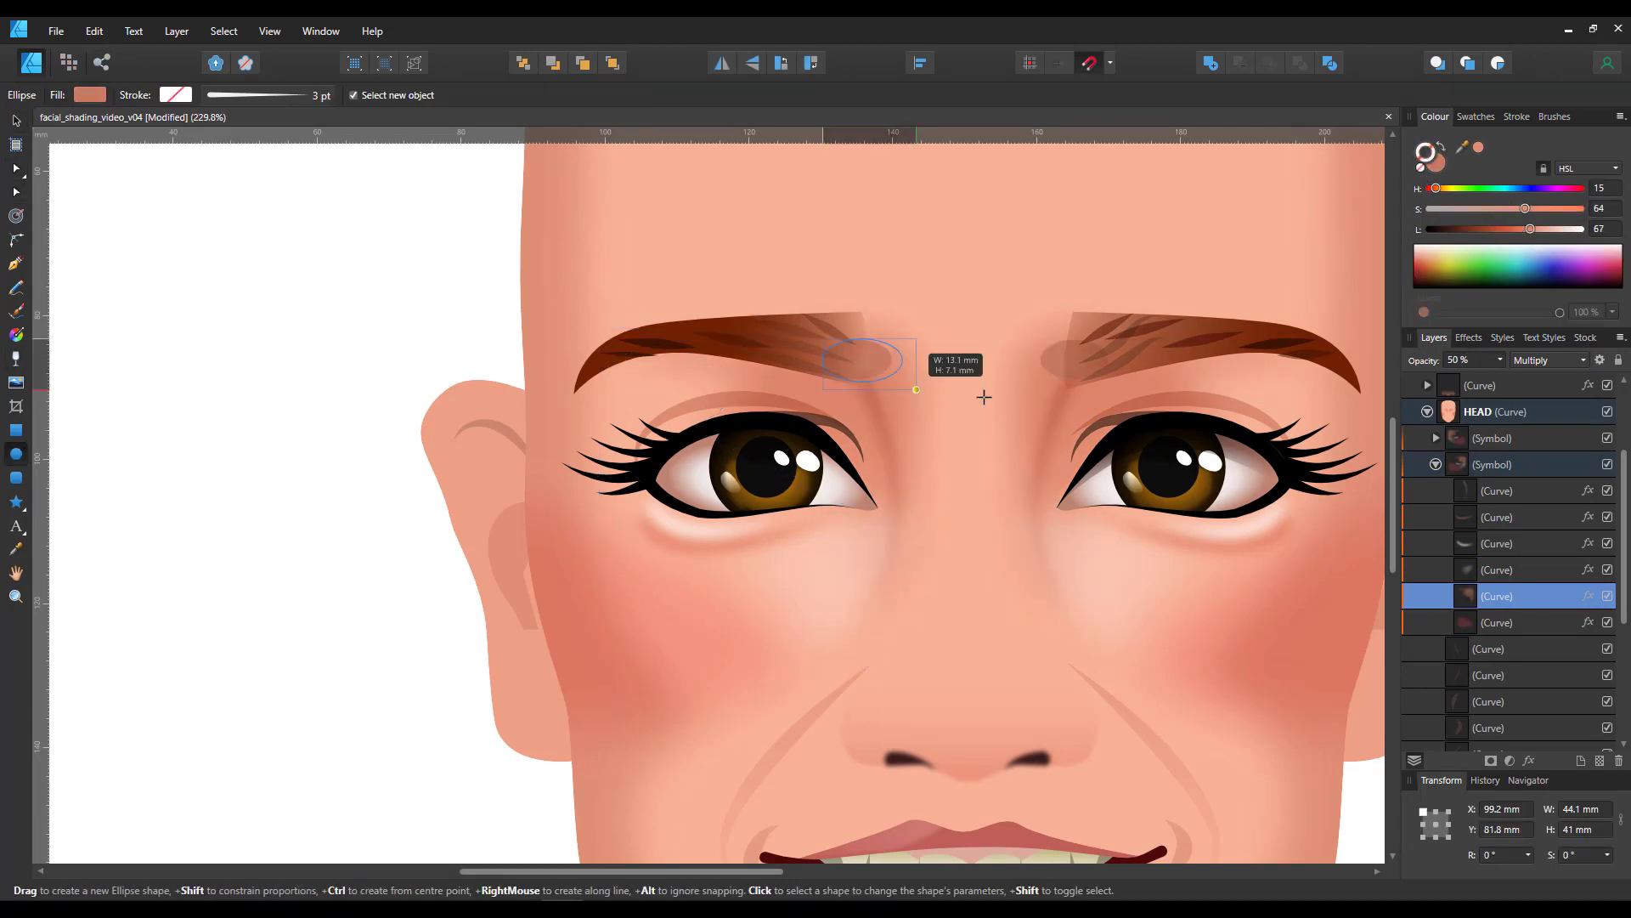
{"action": "left_click", "coordinate": [1550, 359]}
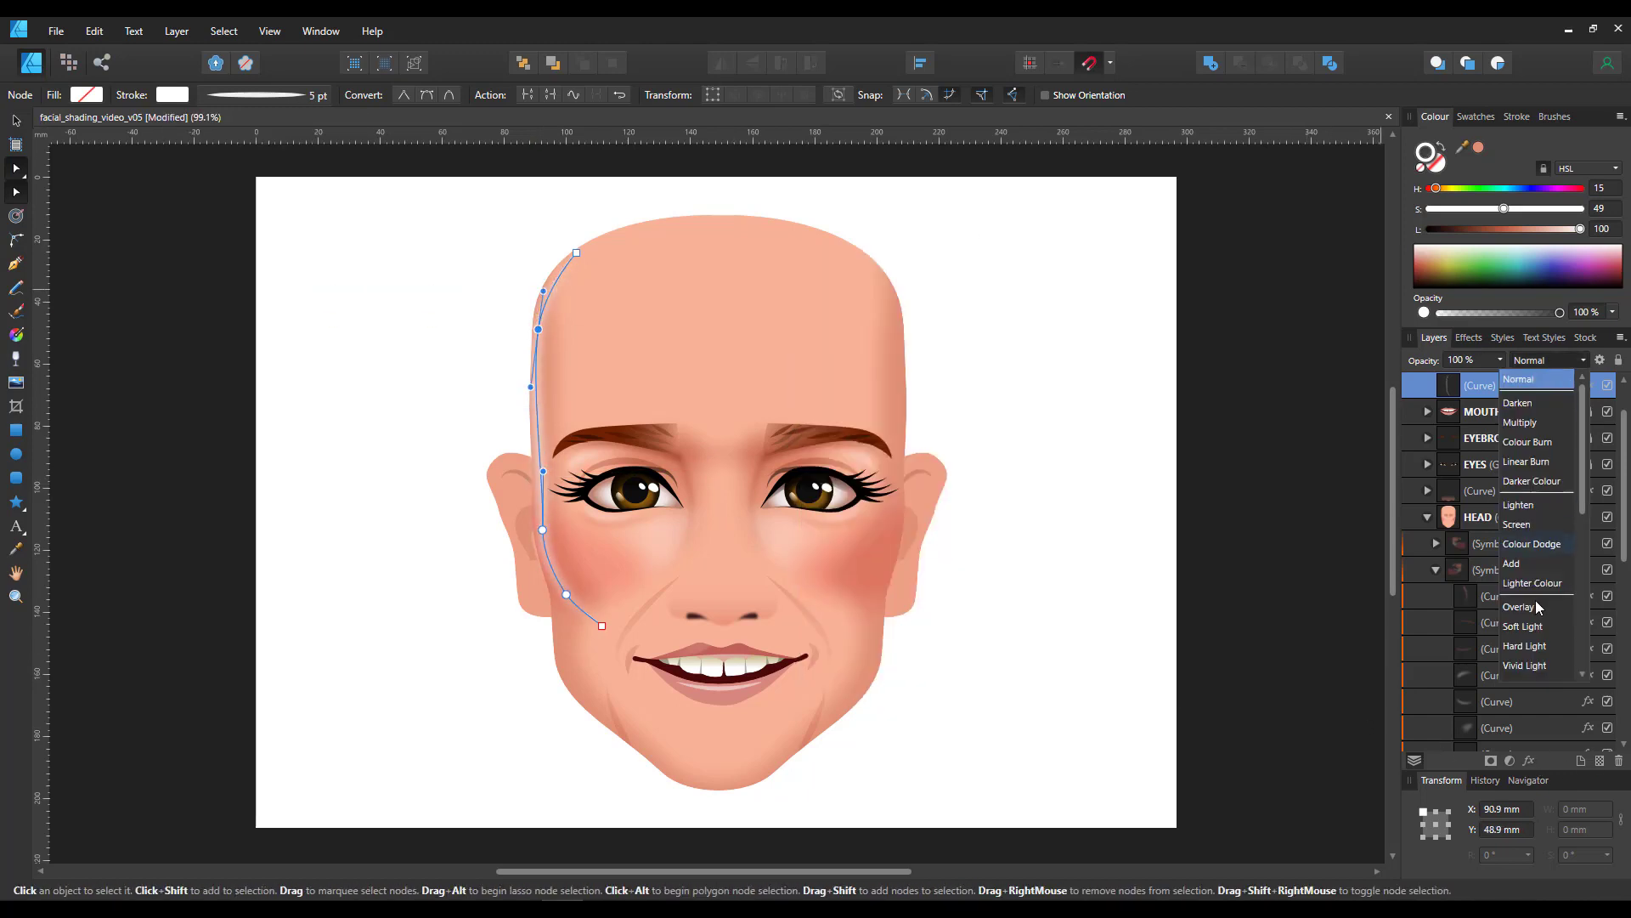
- Set the rim light to Lighter Colour with tapered ends, and resize the forehead highlight oval
{"action": "left_click", "coordinate": [1531, 581]}
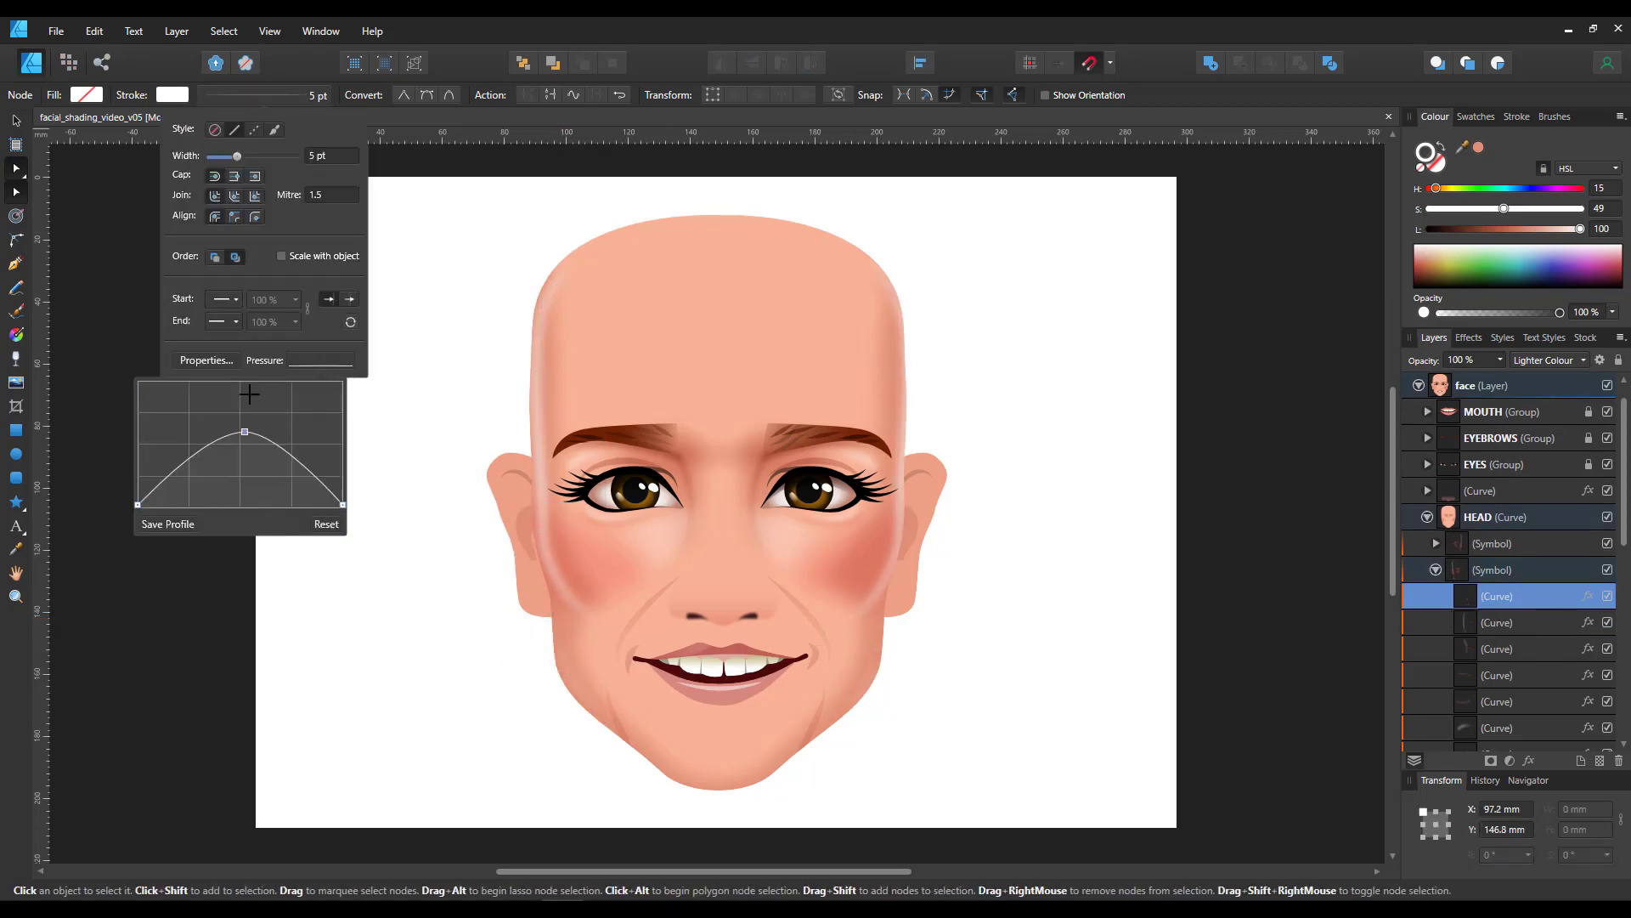
{"action": "left_click", "coordinate": [325, 524]}
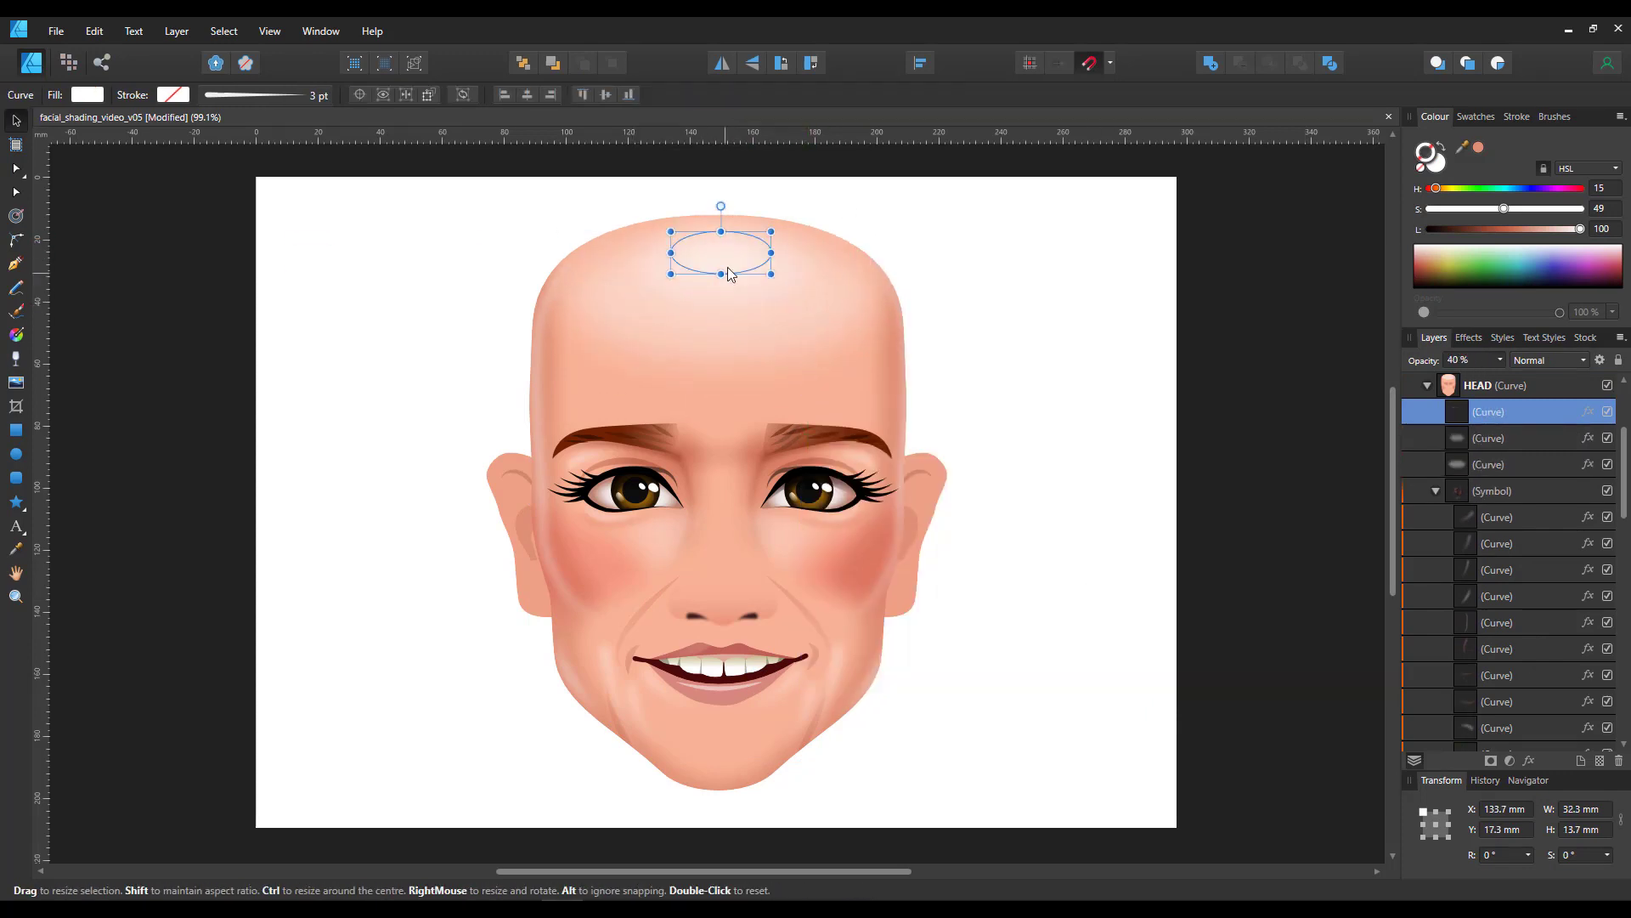
{"action": "left_click_drag", "start_coordinate": [720, 249], "coordinate": [720, 728]}
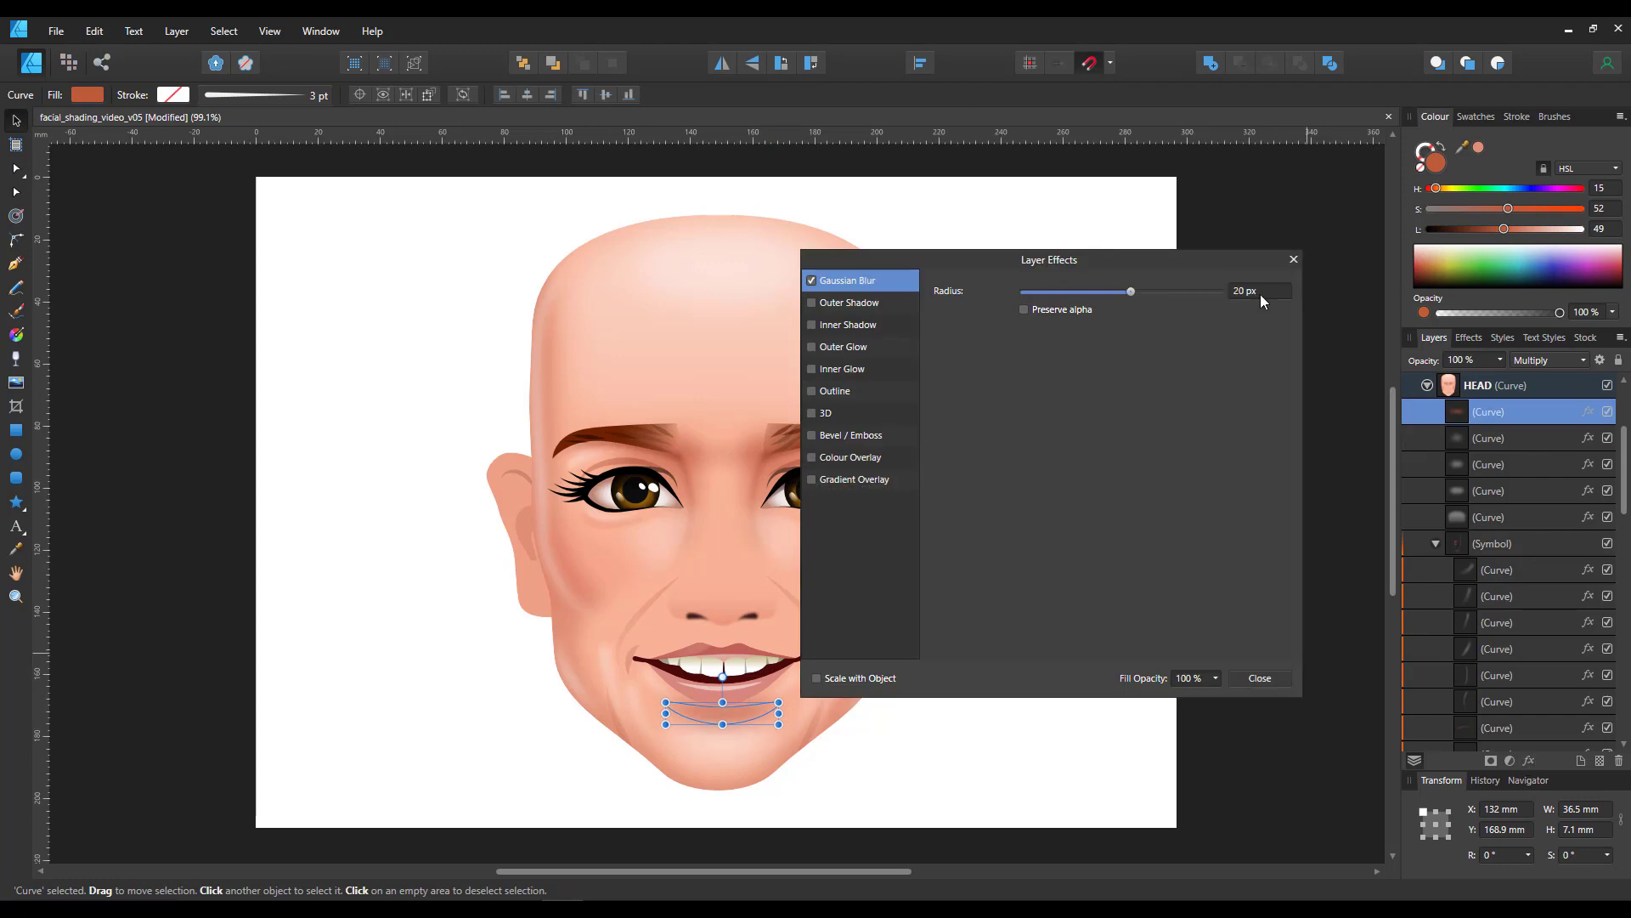
{"action": "left_click", "coordinate": [1257, 677]}
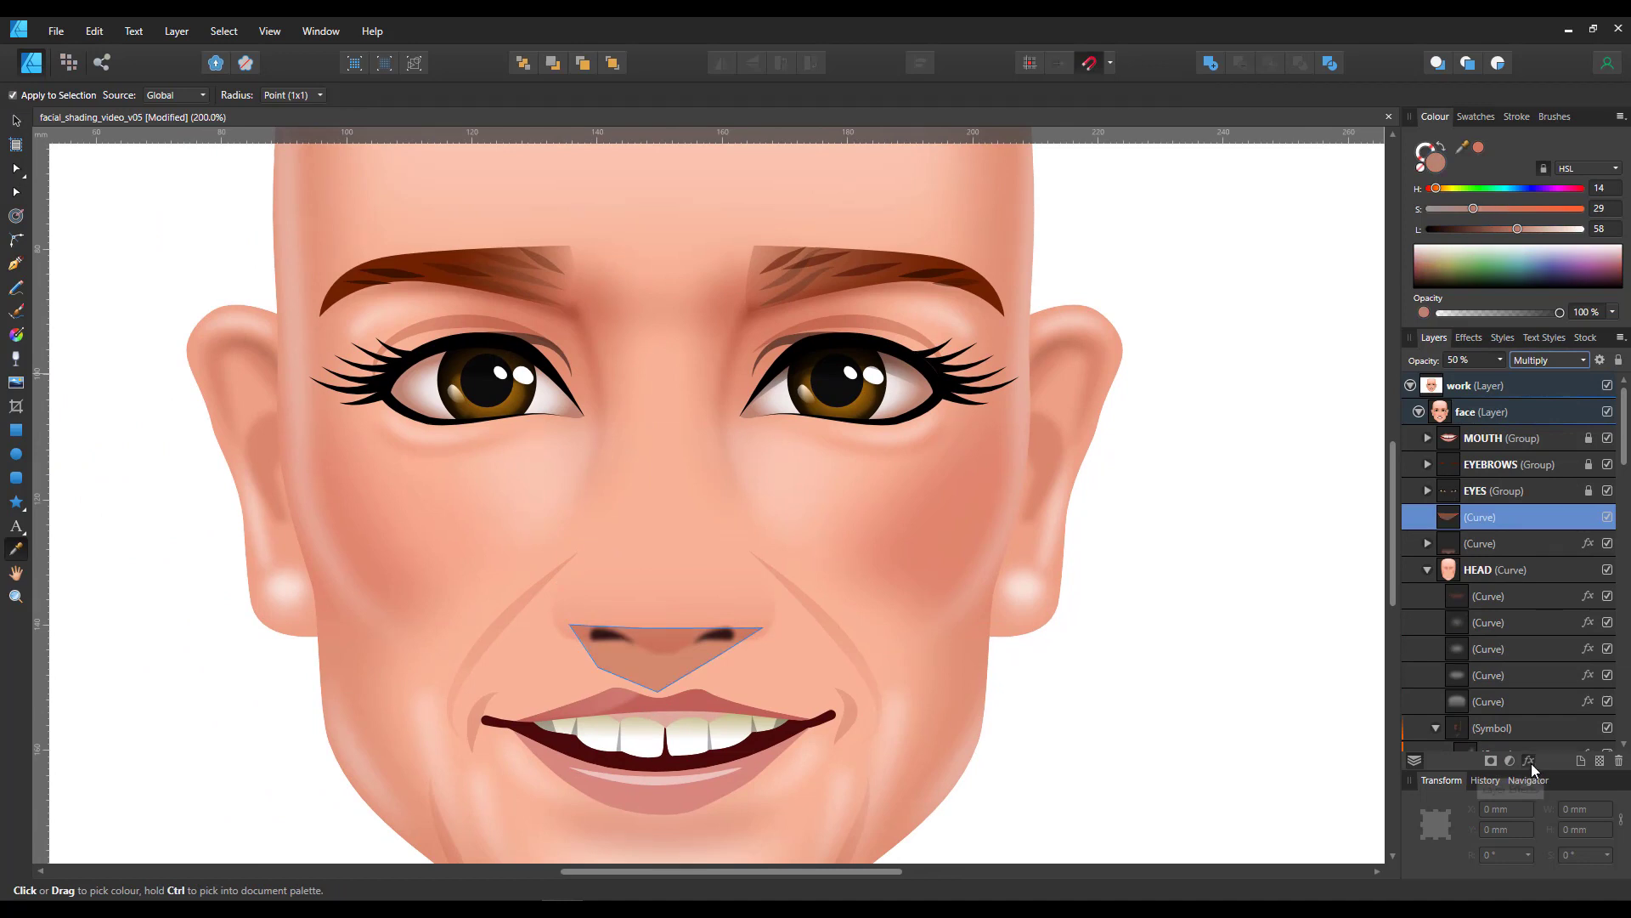
- Add Gaussian Blur to the nose shadow and select the highlight under the left eye
{"action": "left_click", "coordinate": [1529, 761]}
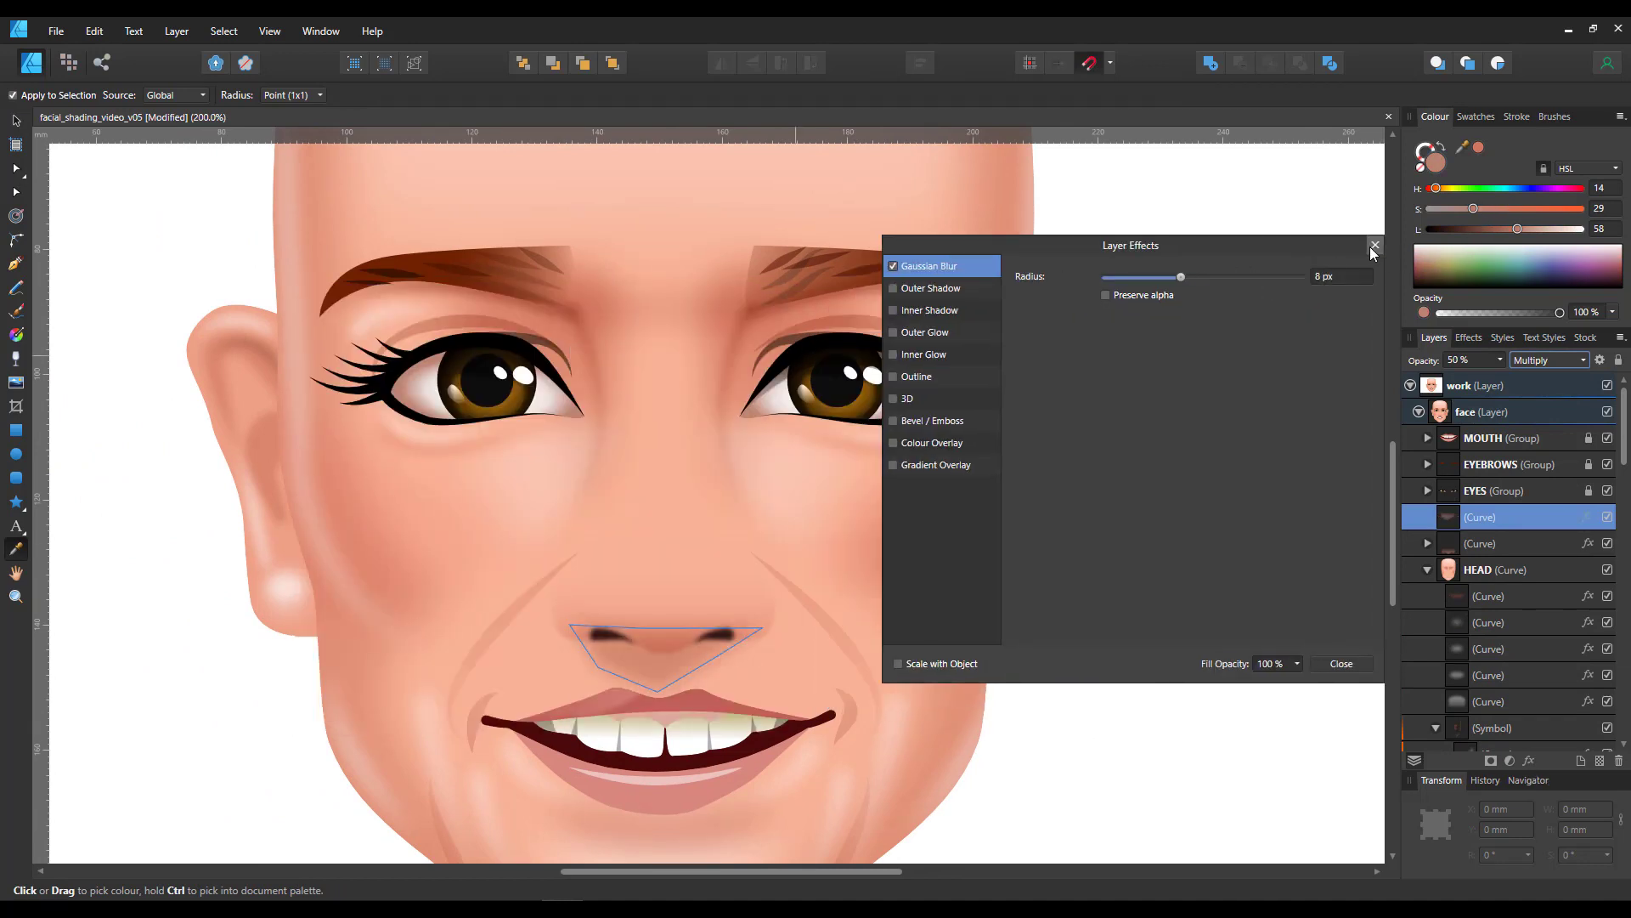
{"action": "left_click", "coordinate": [1375, 246]}
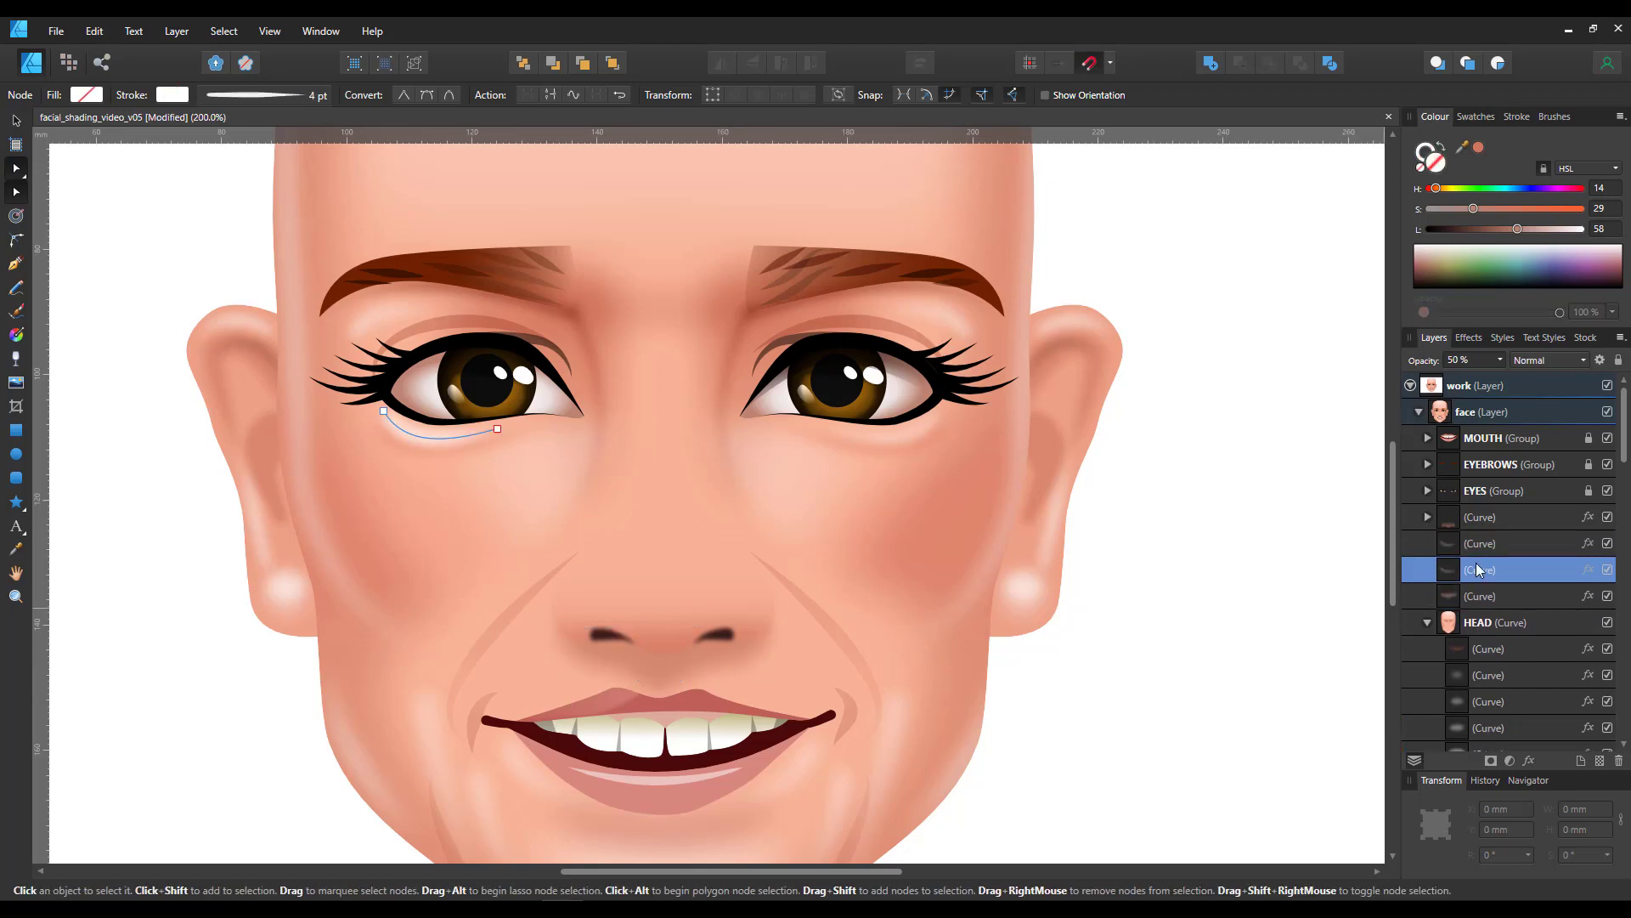
{"action": "left_click", "coordinate": [1480, 542]}
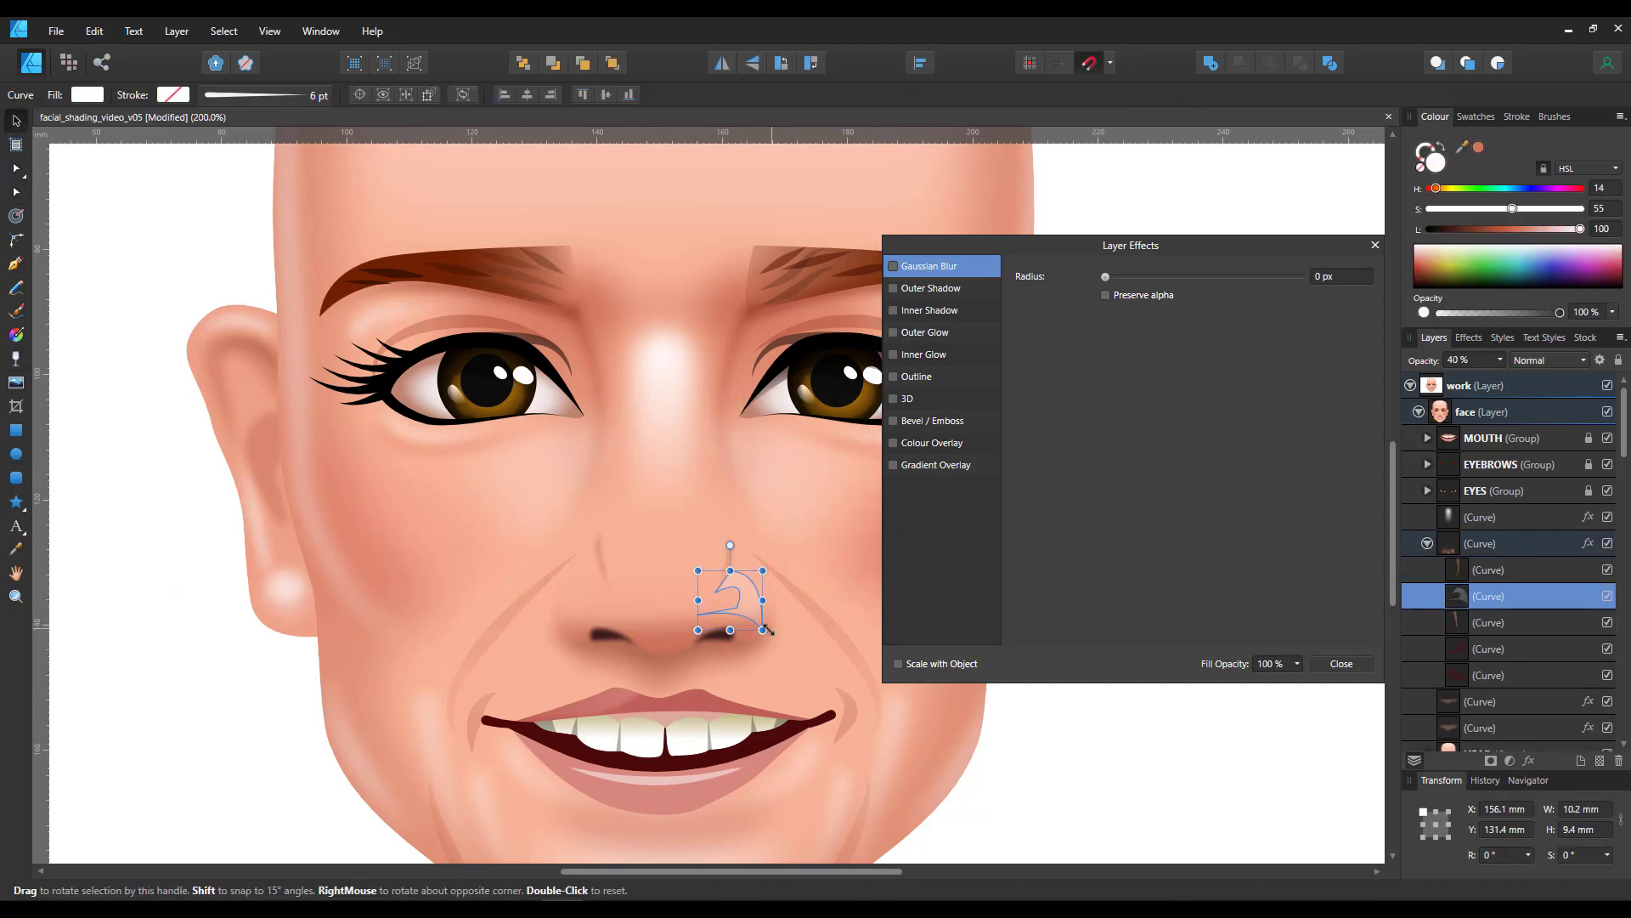
- Rotate the small nose highlight and remove the taper from the nose stroke
{"action": "left_click_drag", "start_coordinate": [510, 521], "coordinate": [848, 723]}
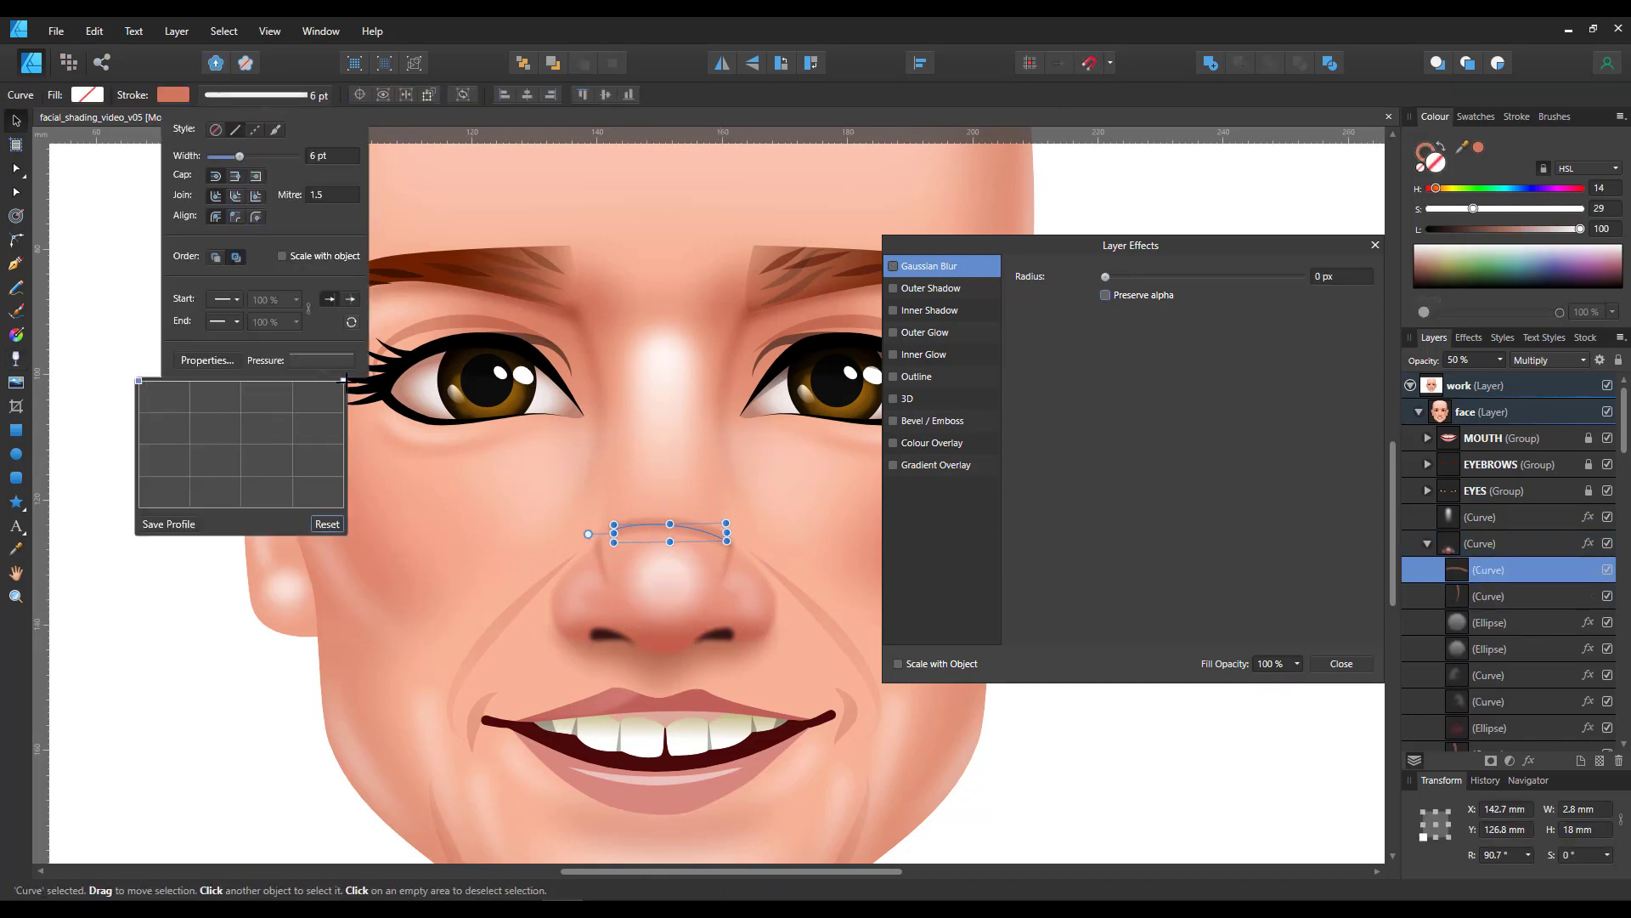
{"action": "left_click", "coordinate": [15, 145]}
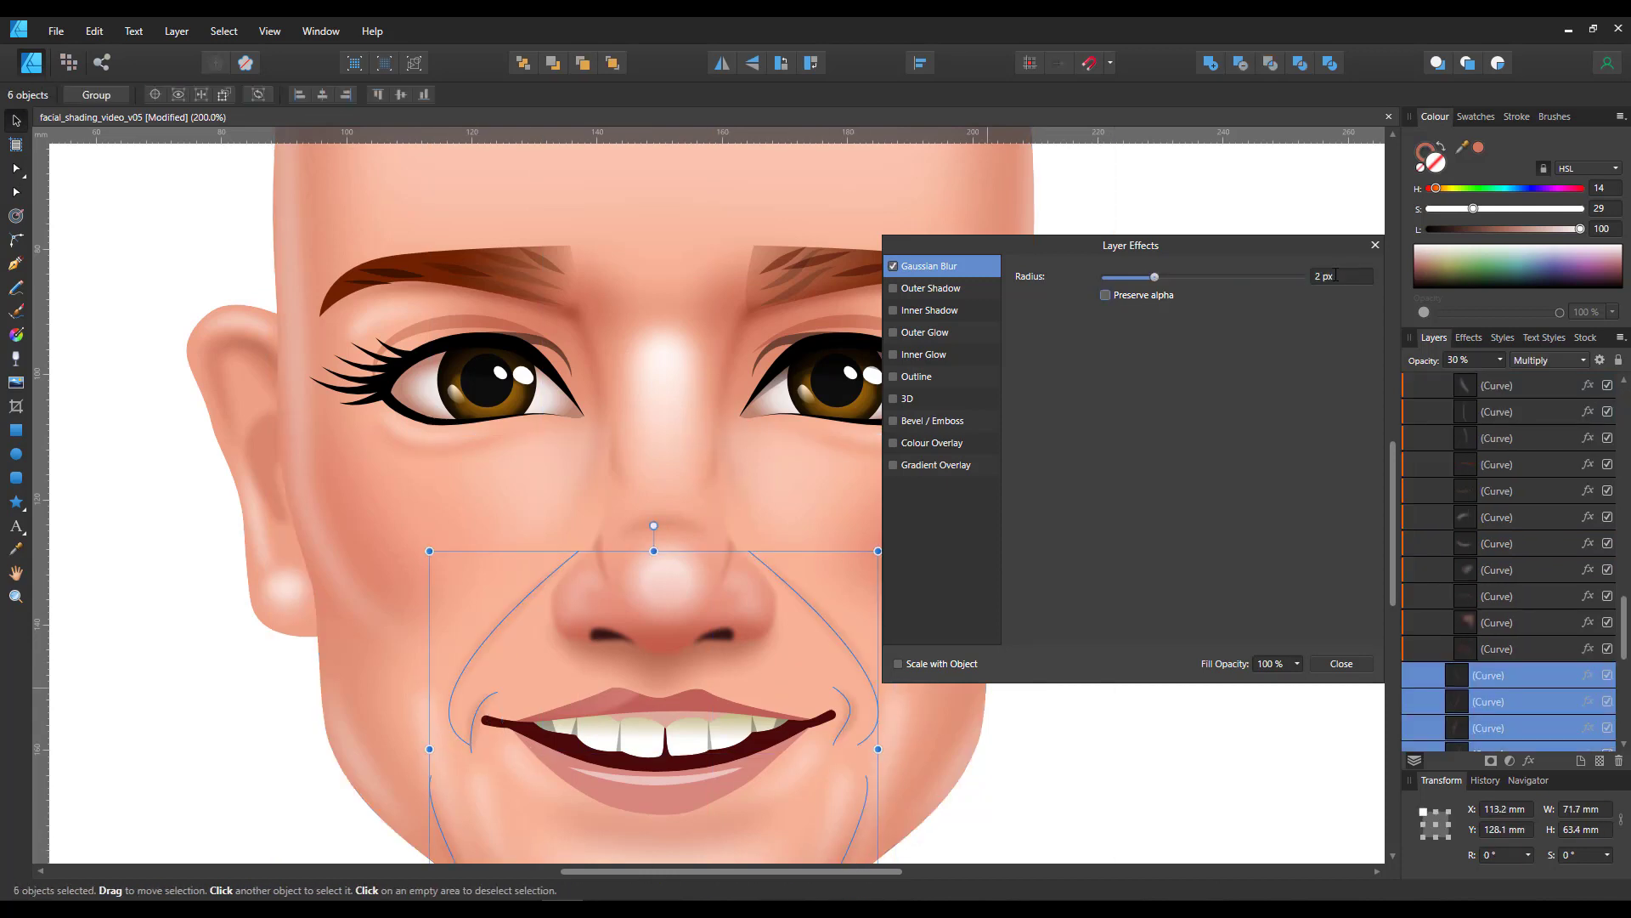
- Apply a blur to the mouth-corner shadow and the eye shading curves
{"action": "left_click", "coordinate": [475, 716]}
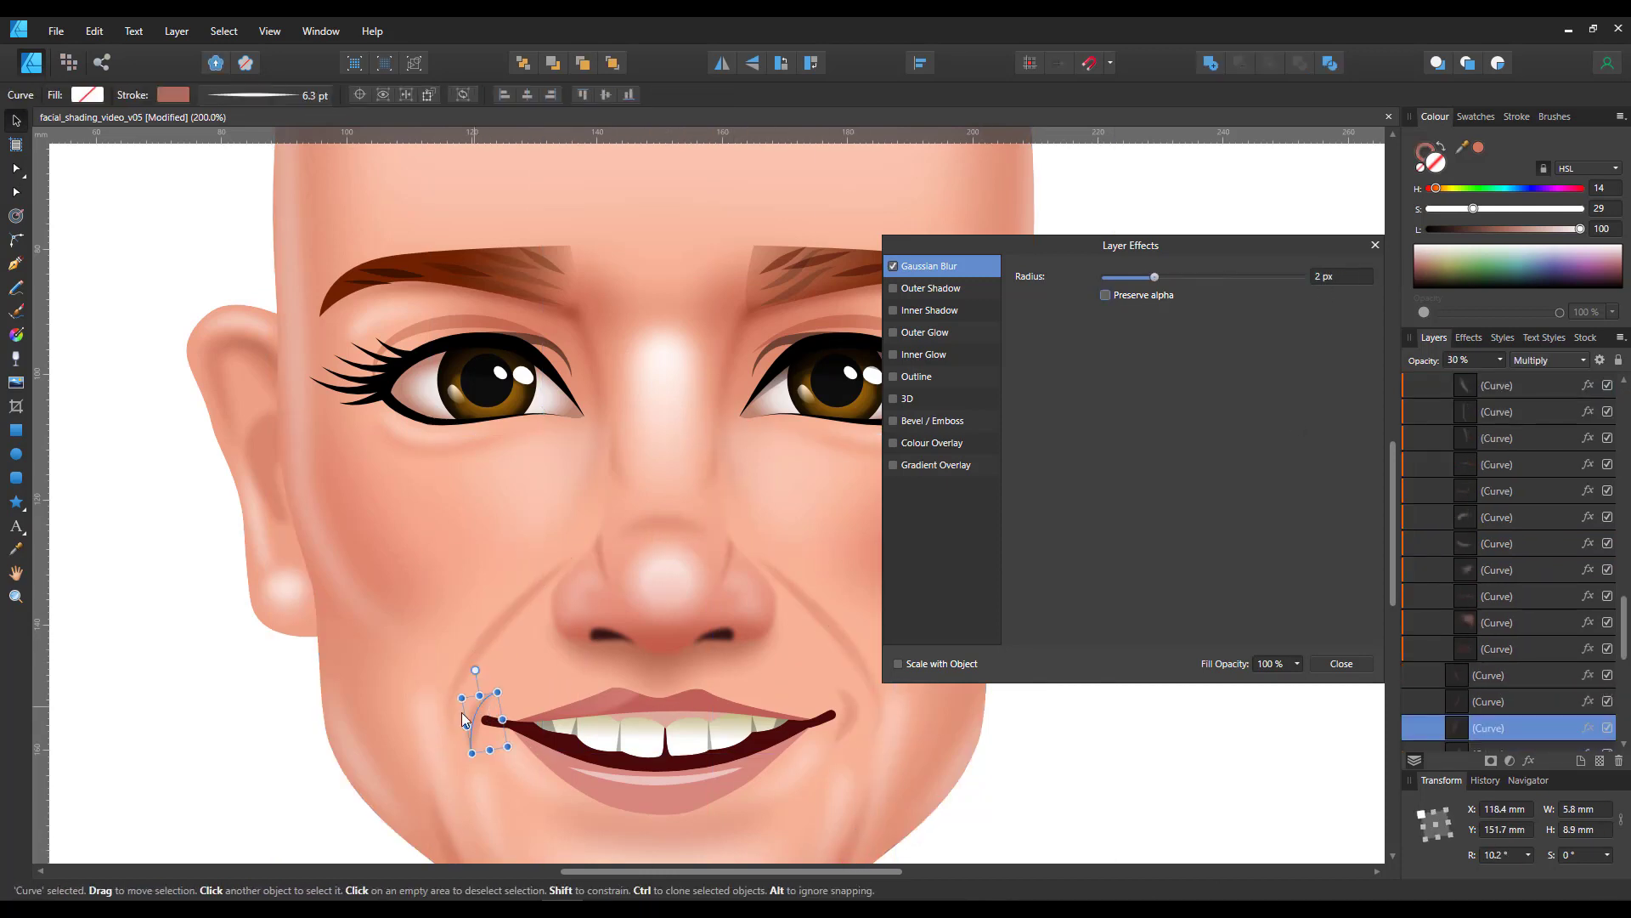
{"action": "left_click", "coordinate": [15, 140]}
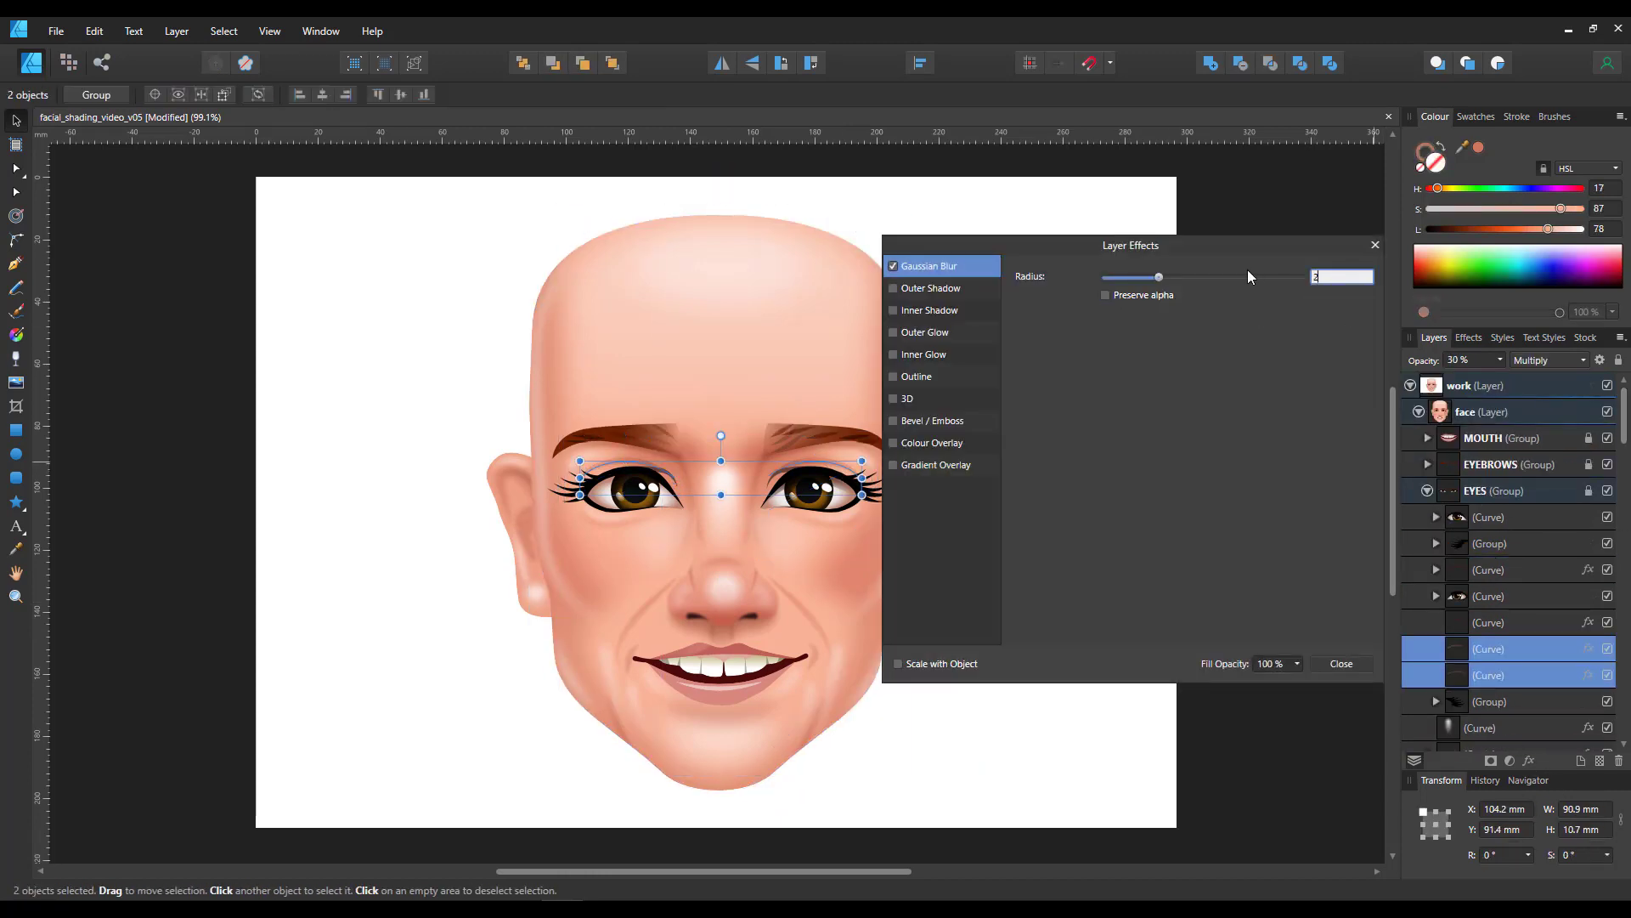
{"action": "left_click", "coordinate": [1340, 663]}
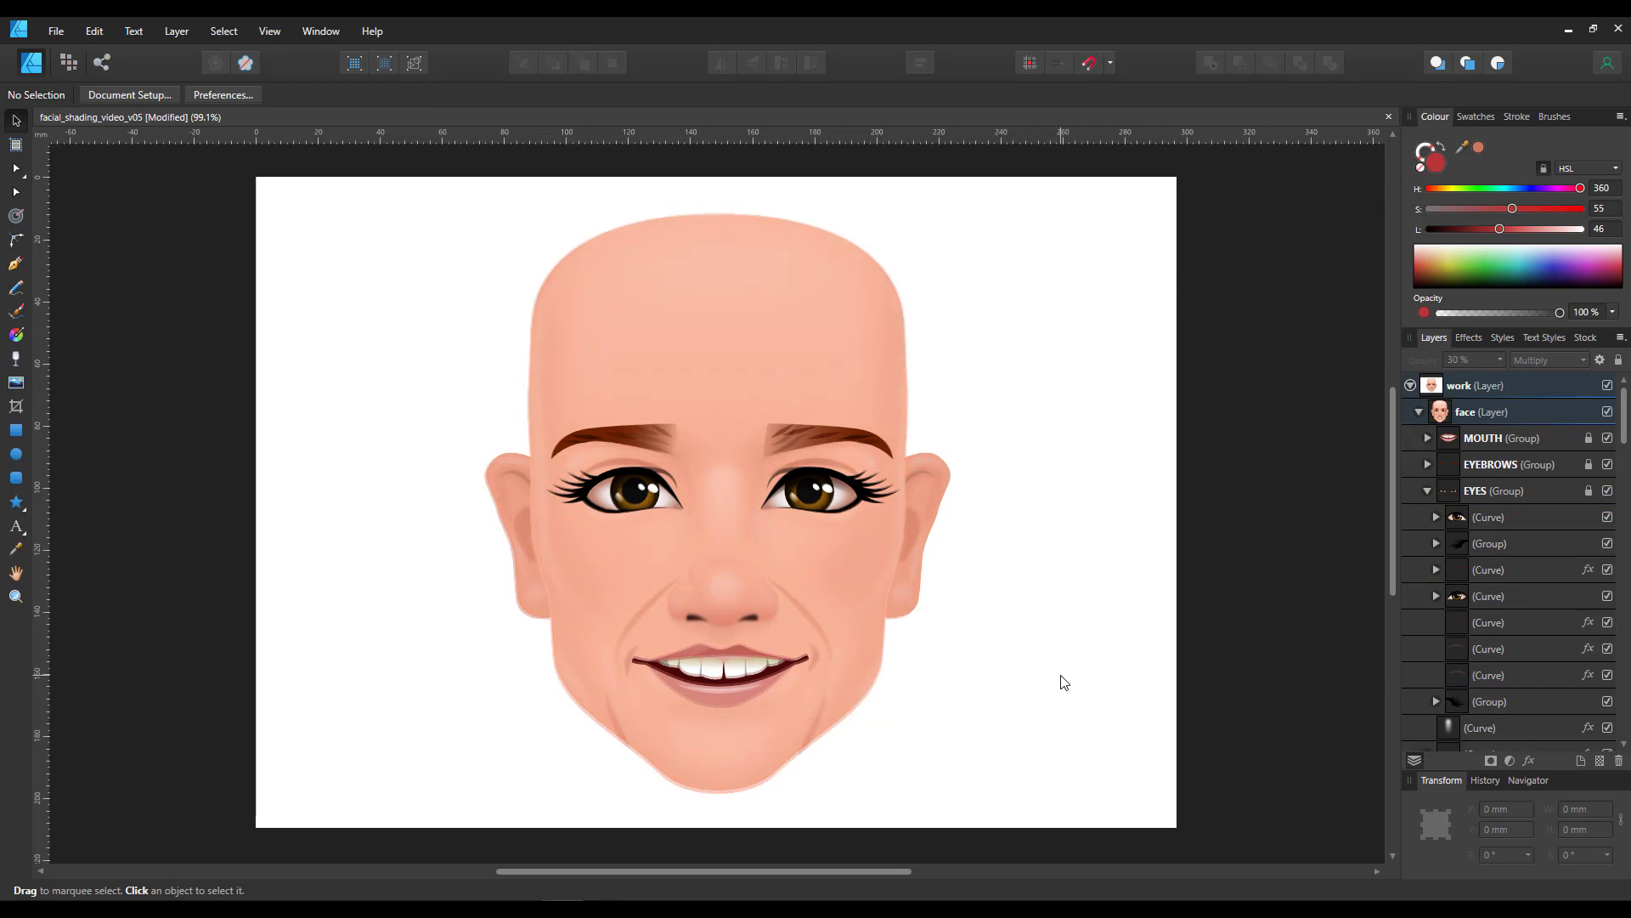